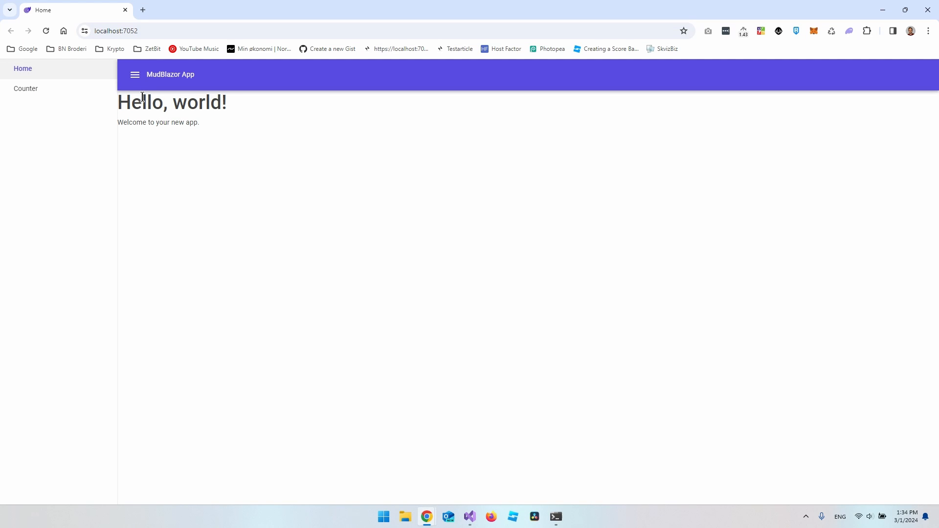
mouse_move(21, 84)
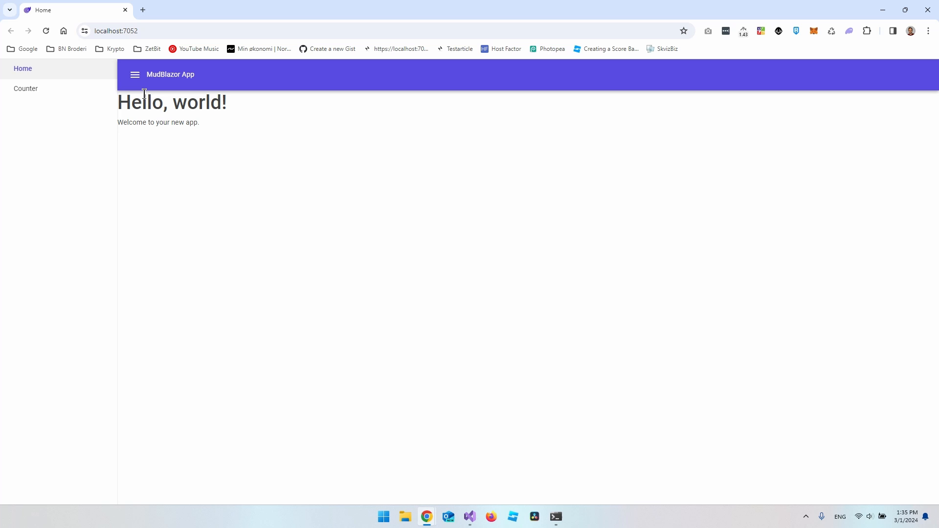
mouse_move(36, 83)
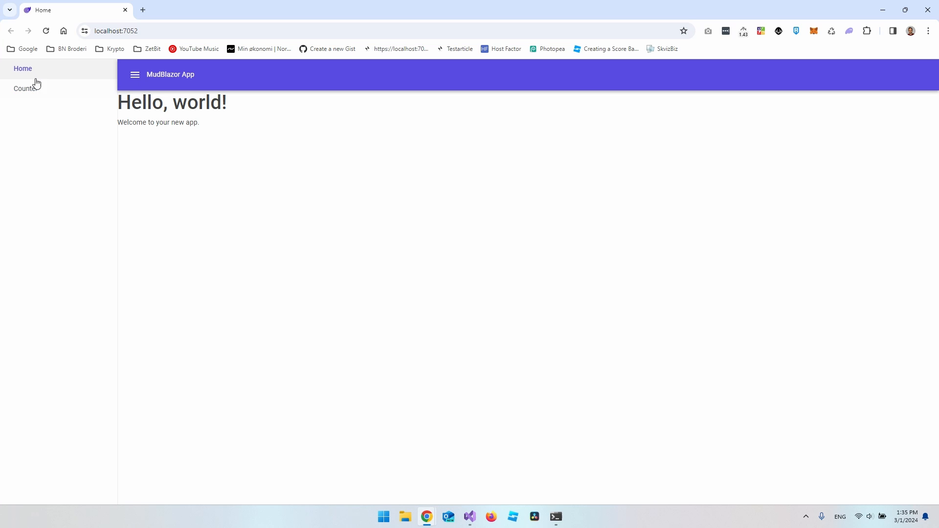
Step: Toggle the app's navigation drawer closed and open, then inspect the drawer's open-state binding
click(135, 74)
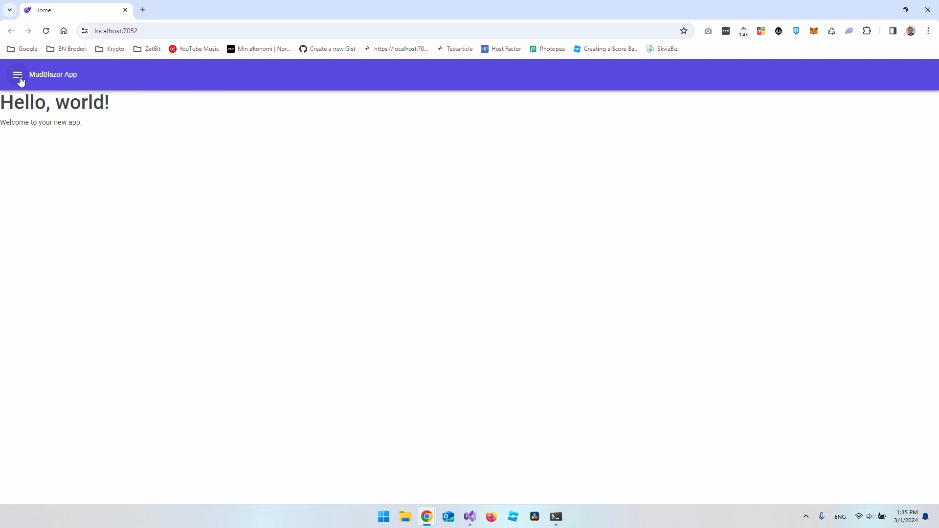
click(18, 74)
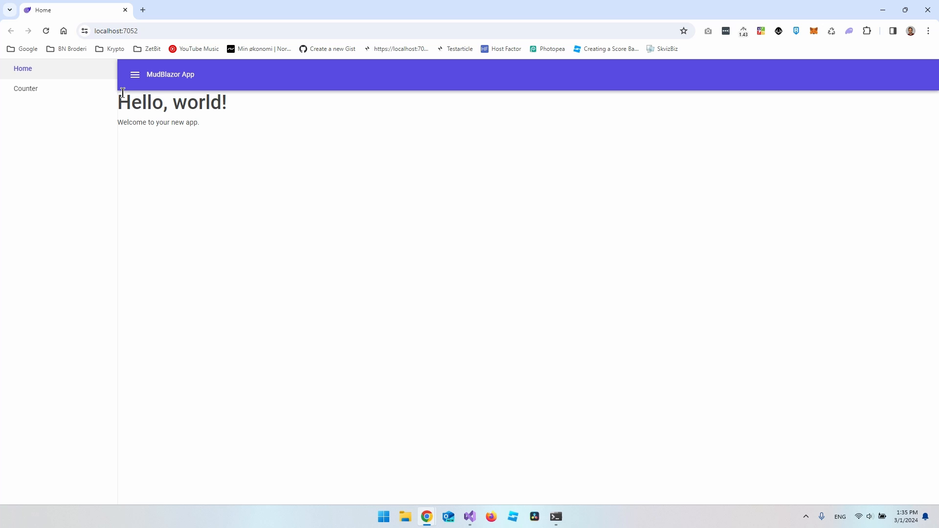
mouse_move(135, 84)
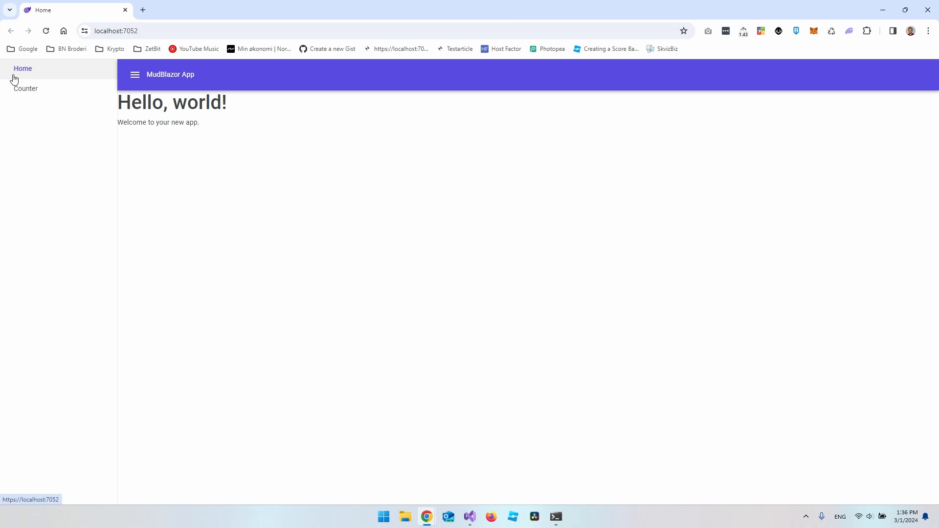
mouse_move(31, 84)
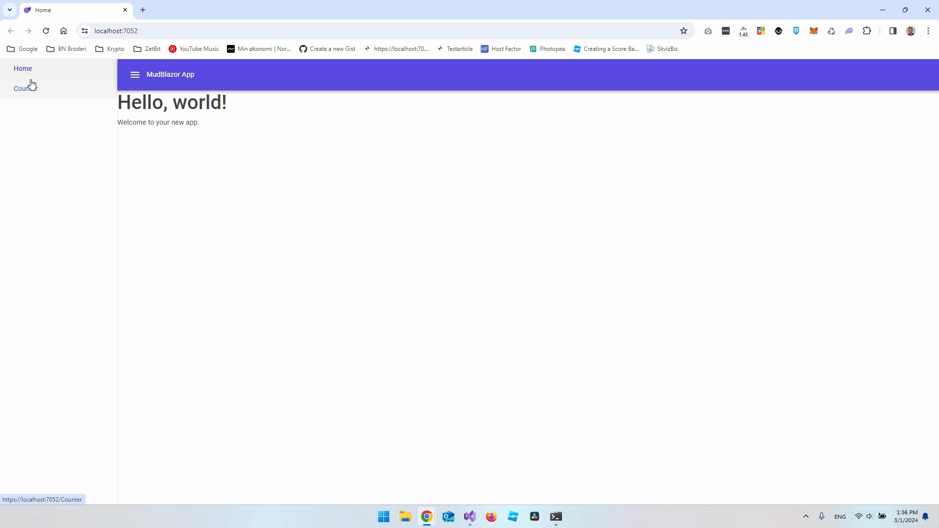
mouse_move(73, 71)
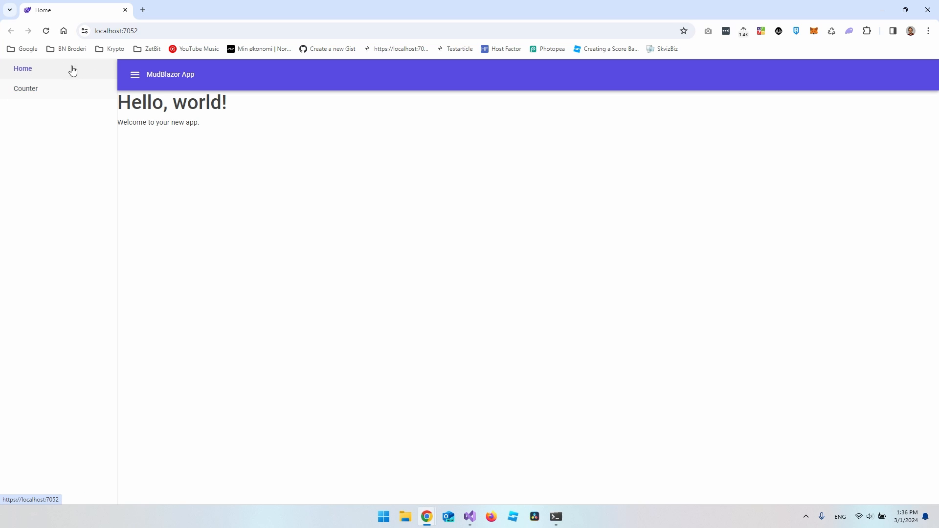
mouse_move(86, 114)
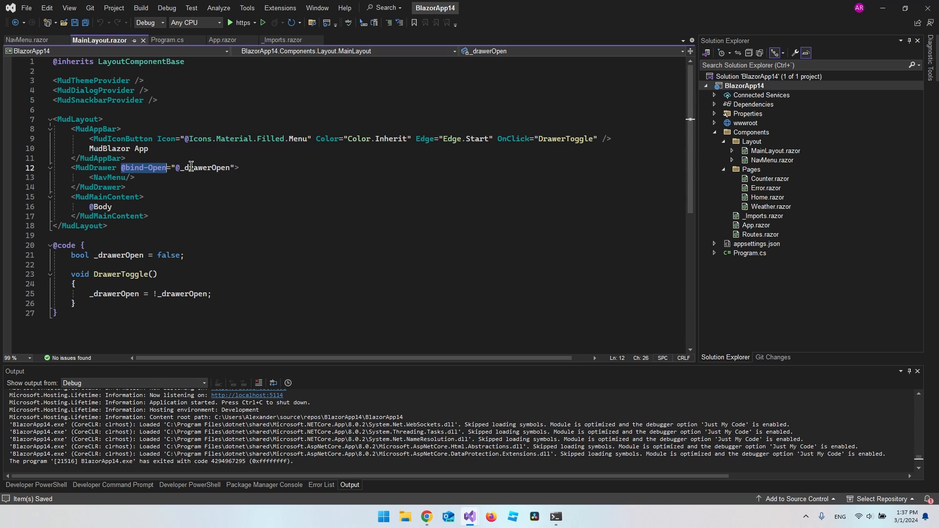
double_click(203, 167)
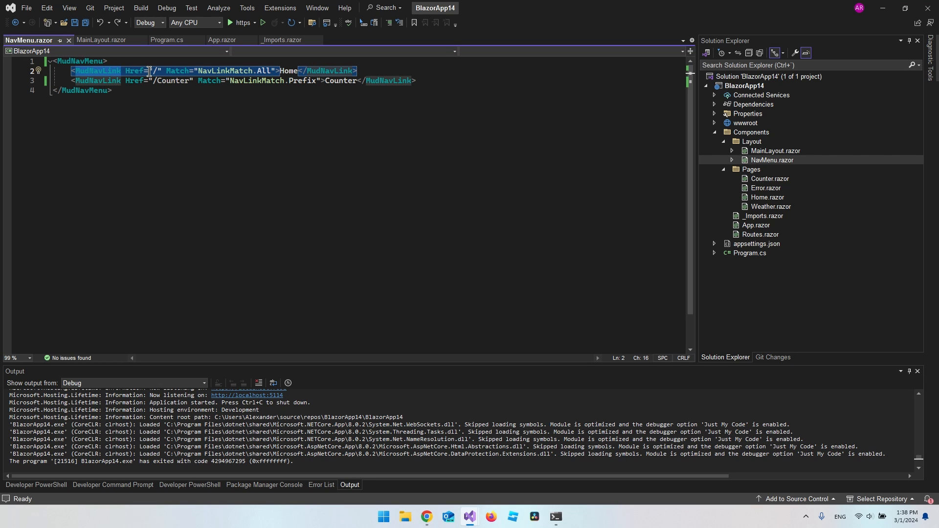
mouse_move(235, 70)
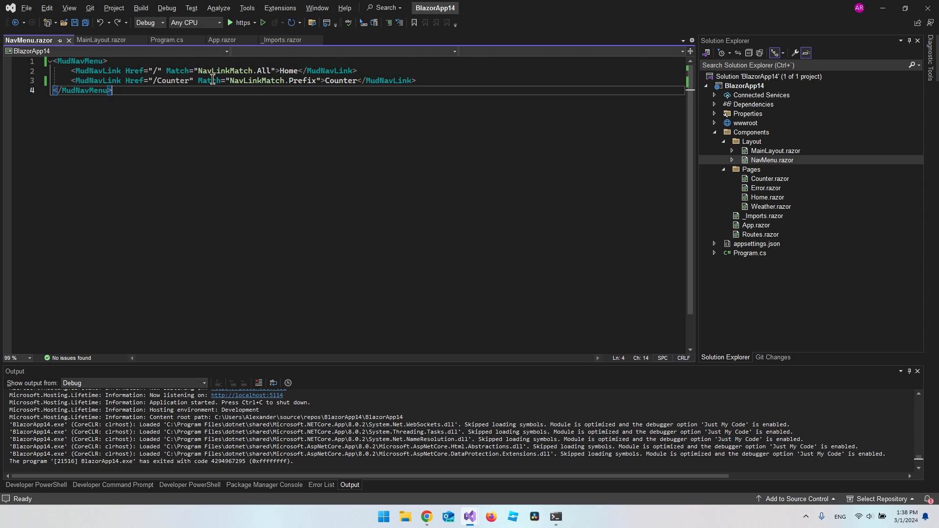
Step: Add an empty Icon="" attribute to the Home MudNavLink in NavMenu.razor
double_click(288, 70)
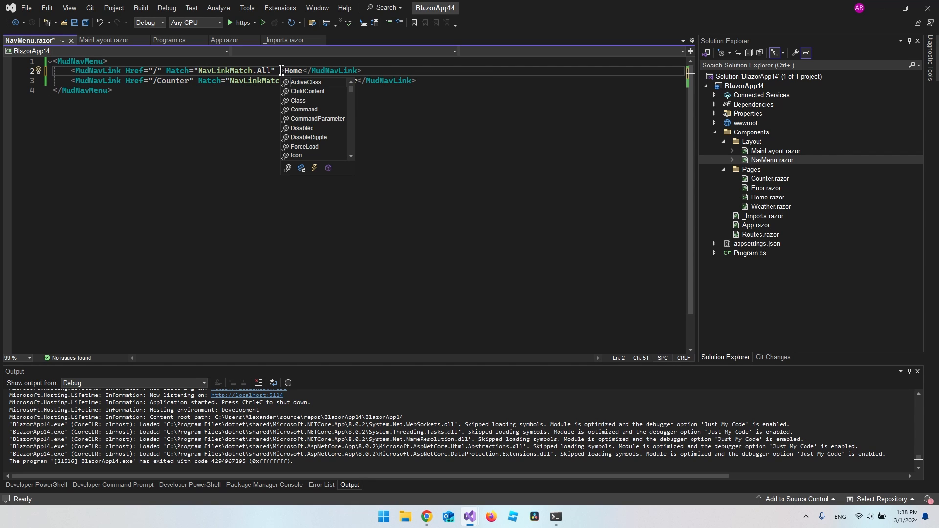
text(Ic)
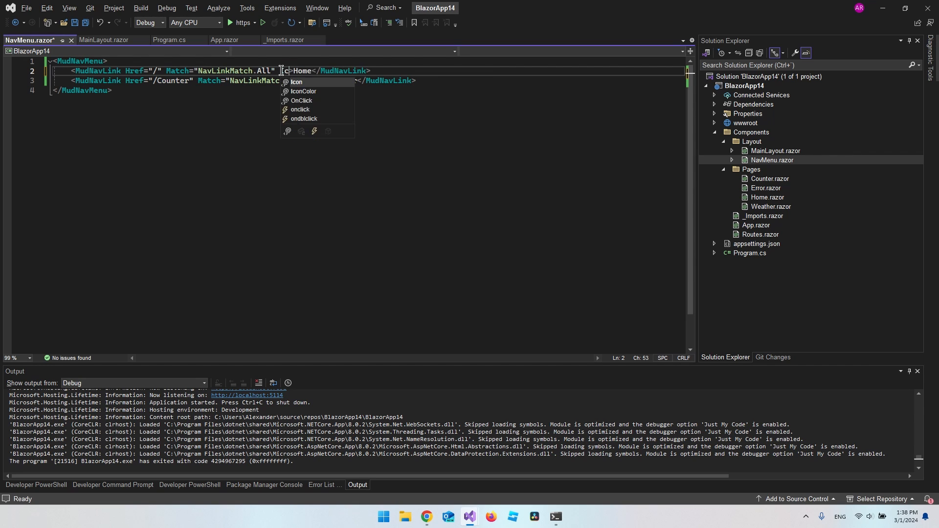
text(Icon=")
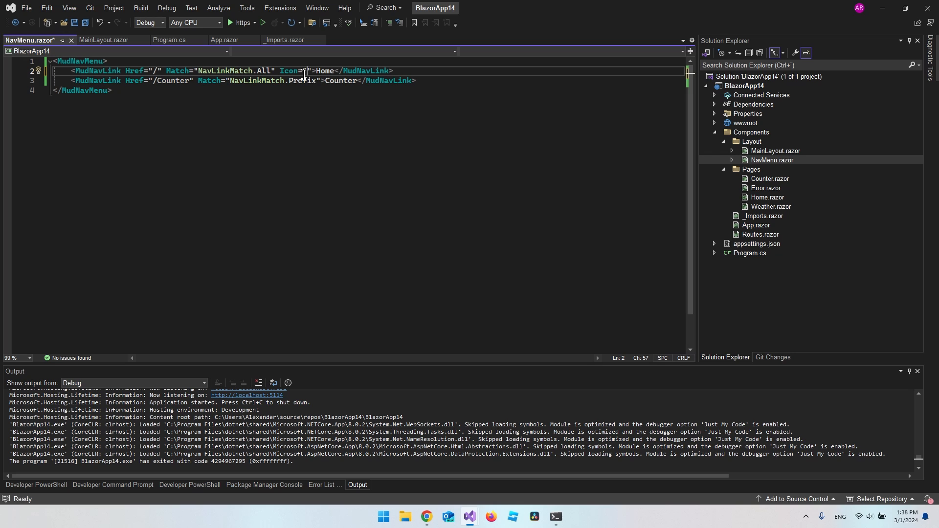
mouse_move(310, 70)
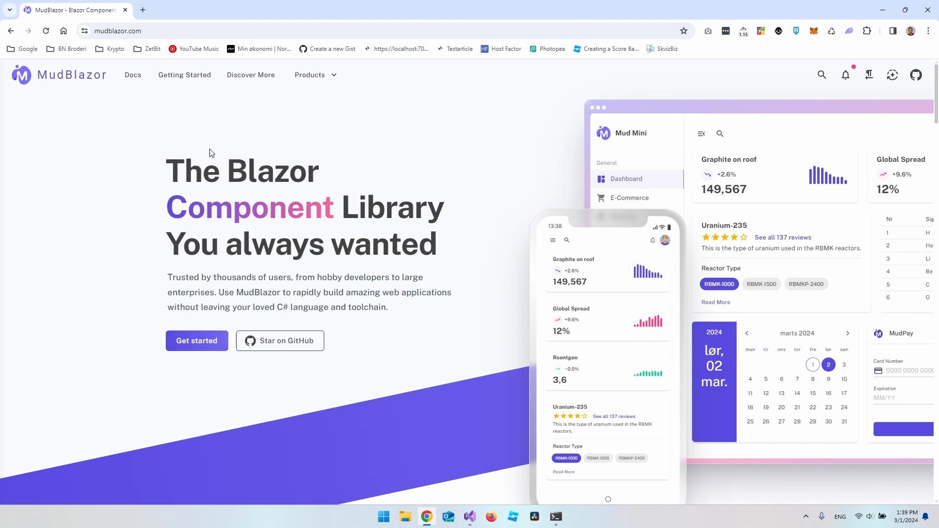
mouse_move(133, 79)
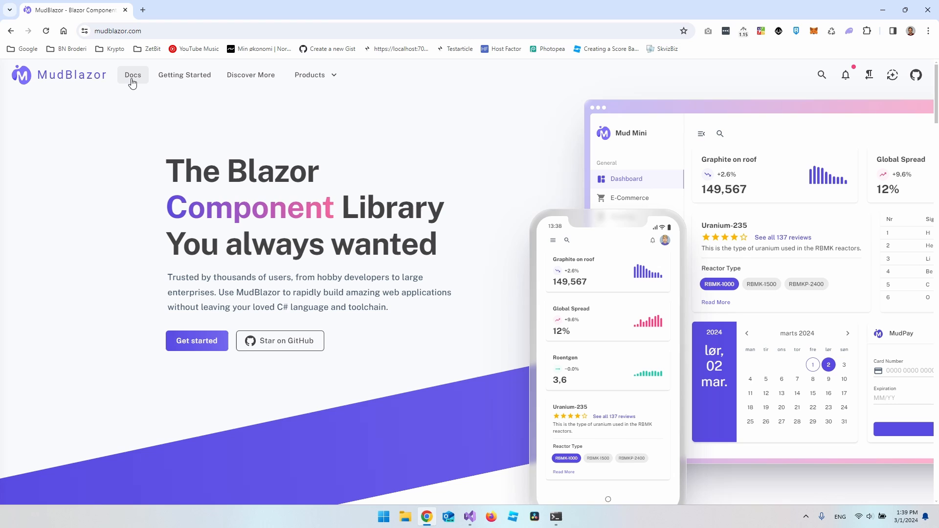
Step: Search the MudBlazor icon reference under Features for 'house'
click(133, 74)
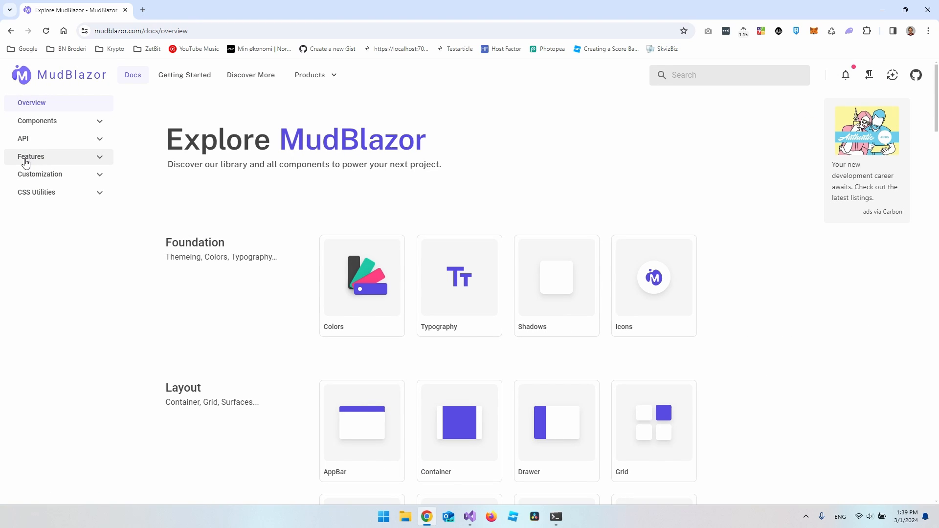
click(31, 157)
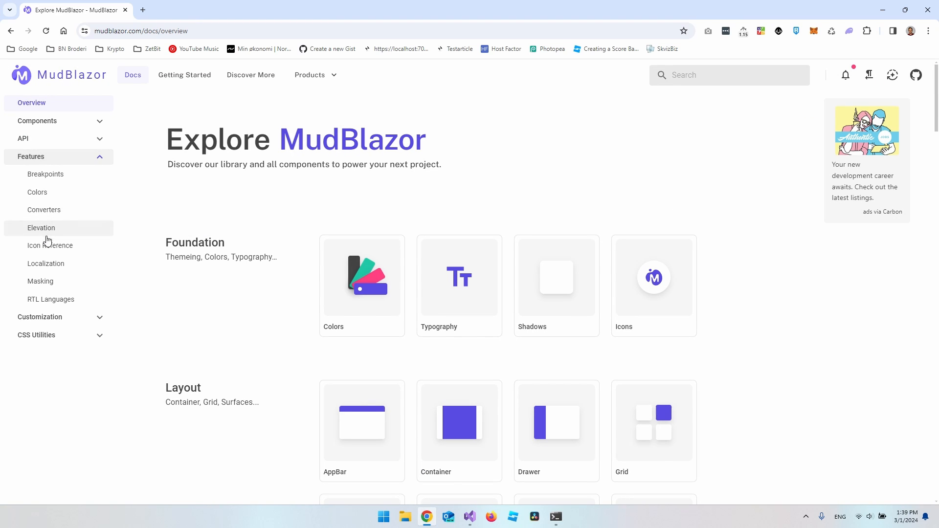
click(49, 245)
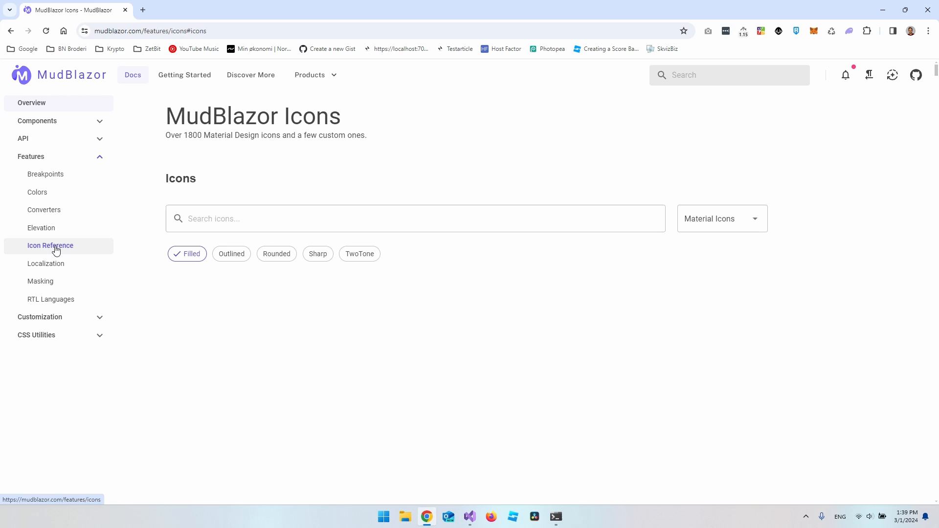
text(h)
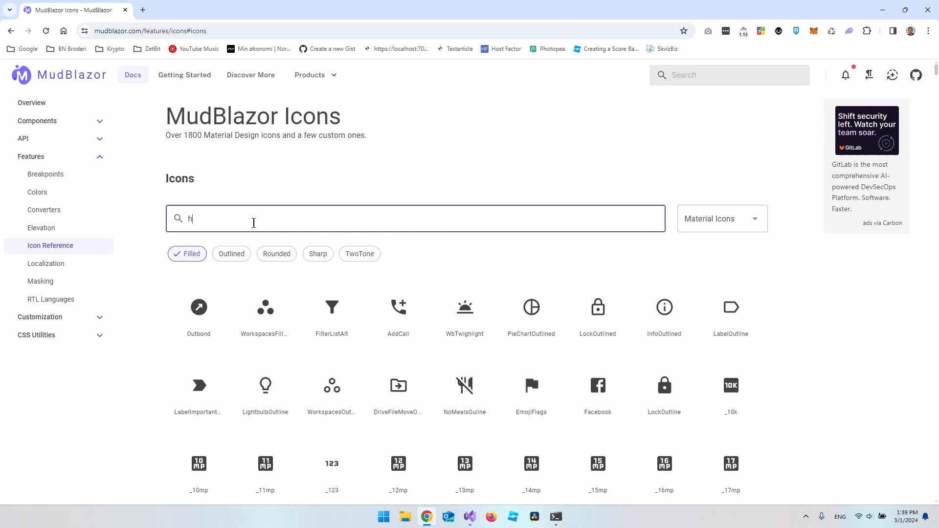
text(ouse)
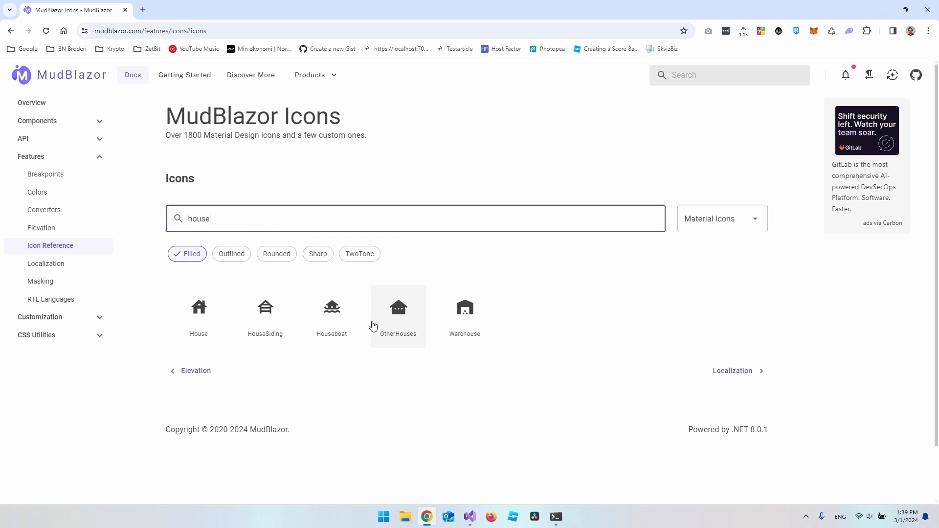
mouse_move(367, 332)
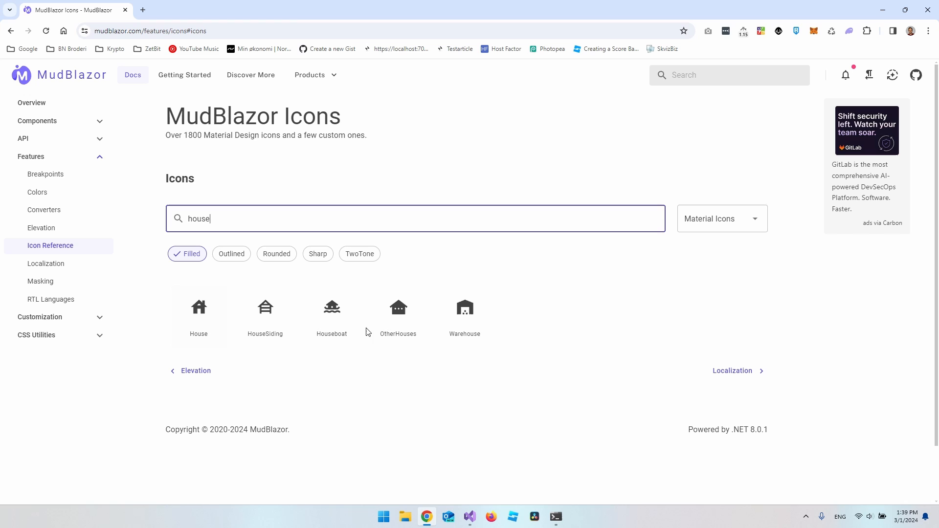
mouse_move(414, 322)
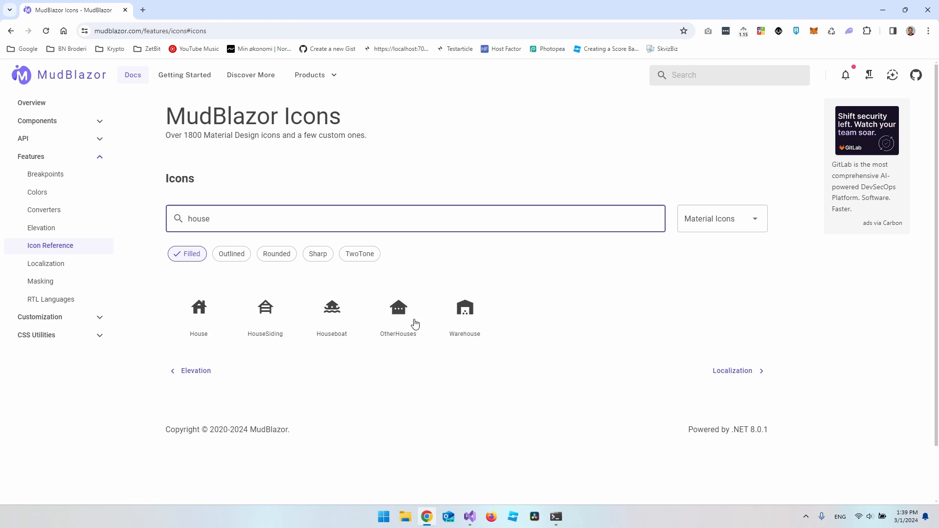
Step: Copy the icon code of the OtherHouses icon from its details panel
click(399, 308)
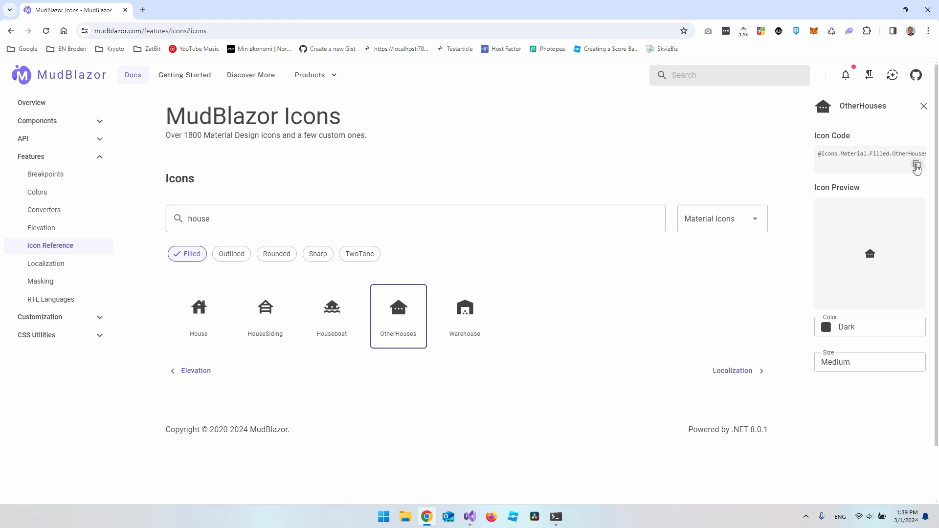
click(917, 167)
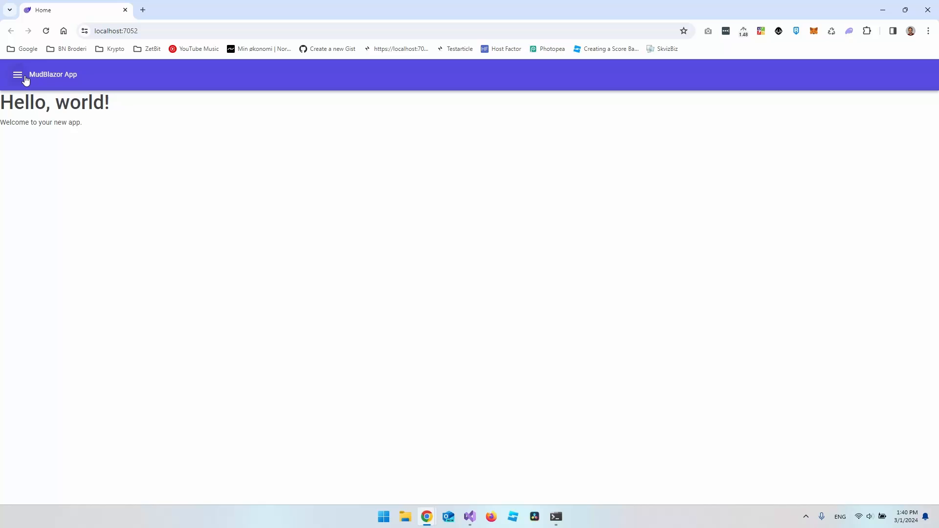
Step: Reopen the navigation drawer of the running localhost app
click(18, 74)
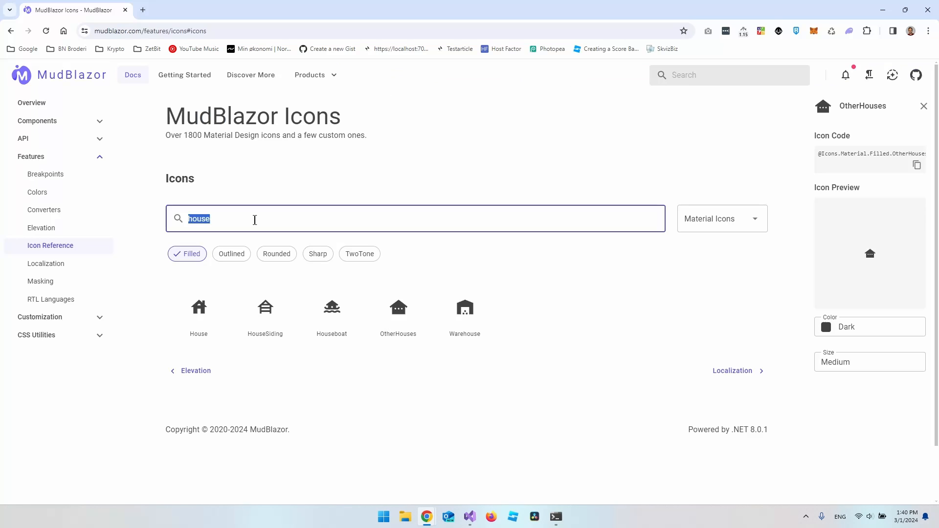
Step: Search 'calc', take the Calculate icon code for the Counter link's Icon attribute and save NavMenu.razor
text(calcula)
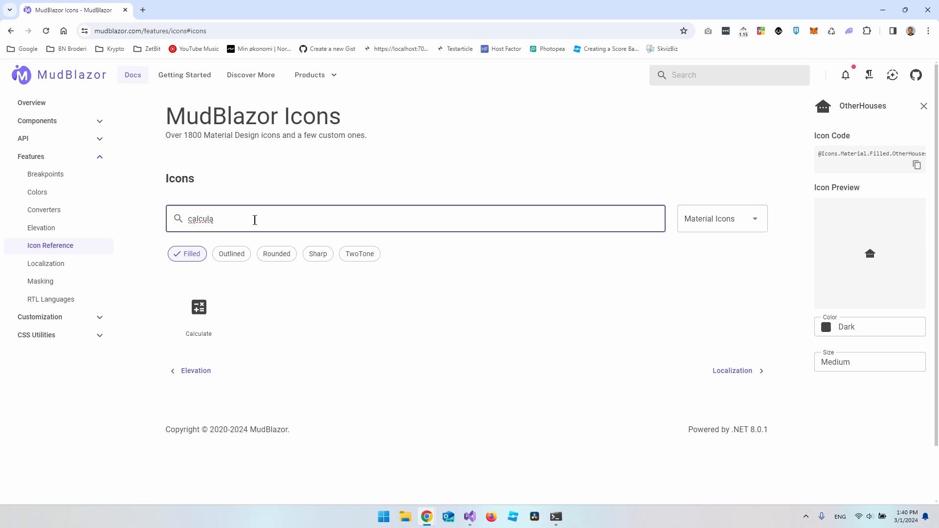
click(198, 308)
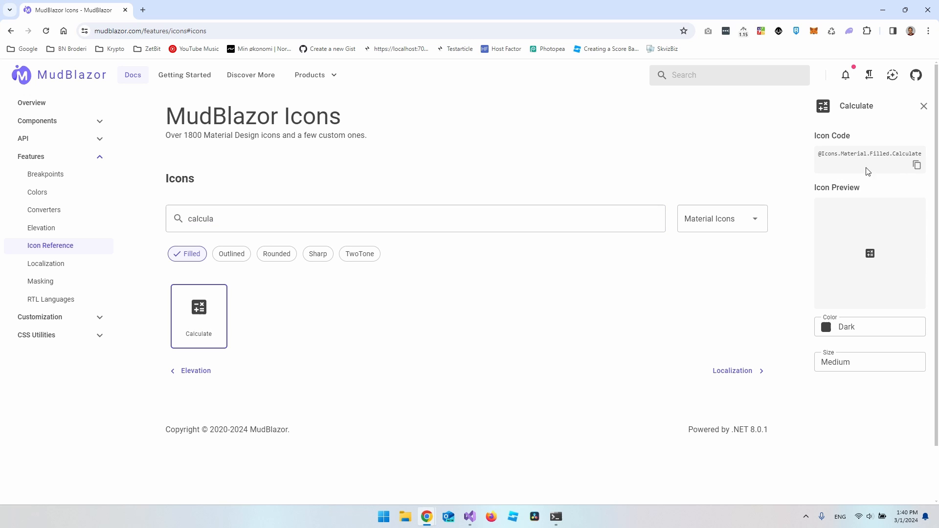
mouse_move(489, 500)
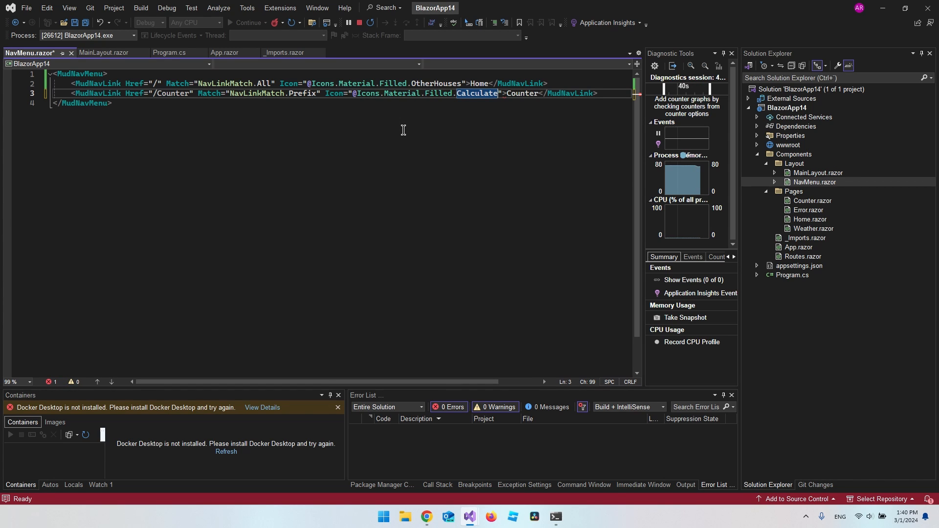
key(Ctrl+S)
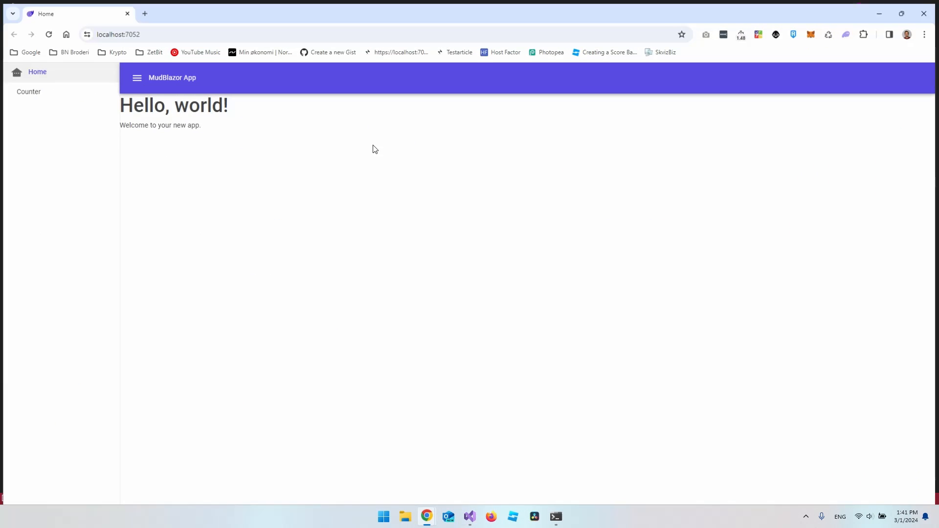
mouse_move(16, 96)
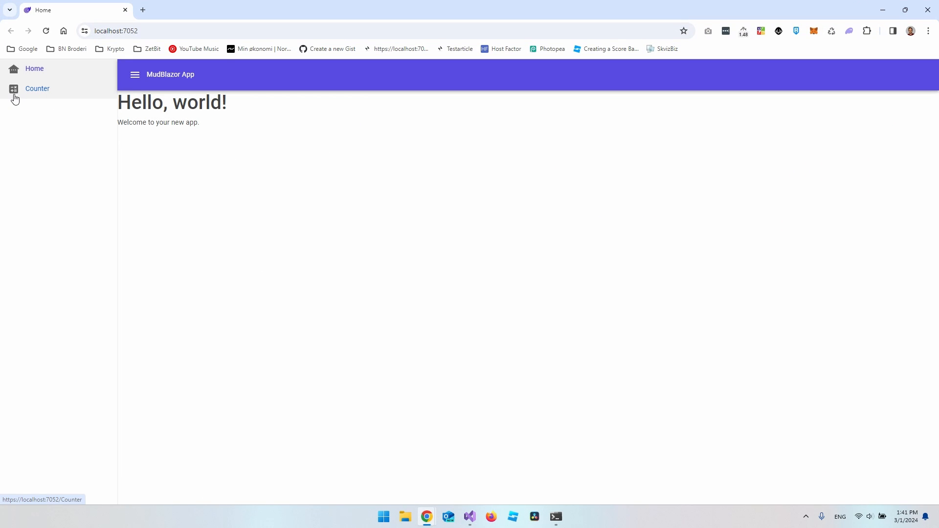
mouse_move(39, 81)
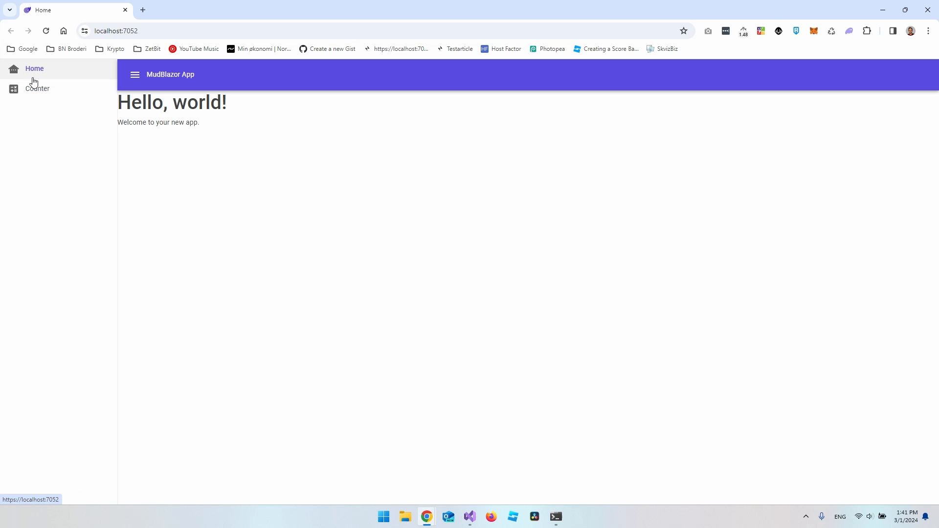
mouse_move(28, 85)
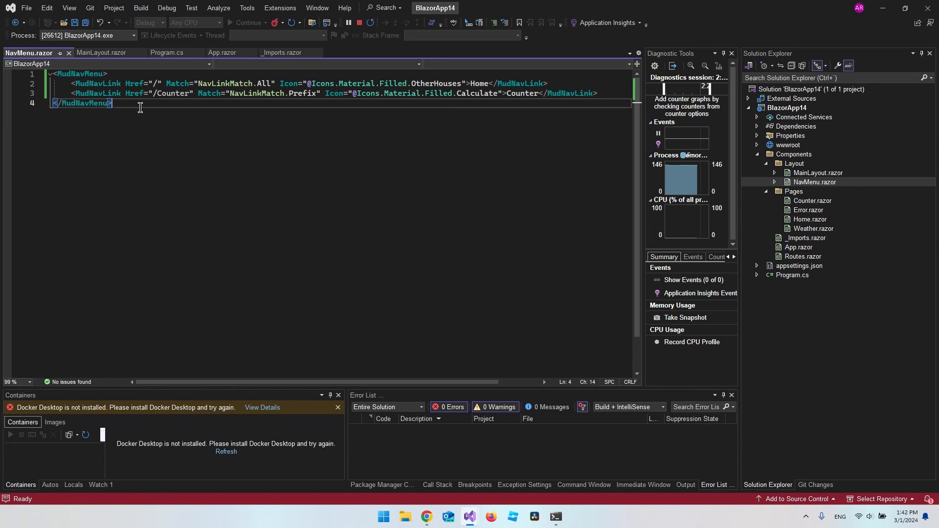
Step: Add a MudDrawerHeader inside MudDrawer in MainLayout.razor and wrap <NavMenu /> in a drawer container
click(100, 53)
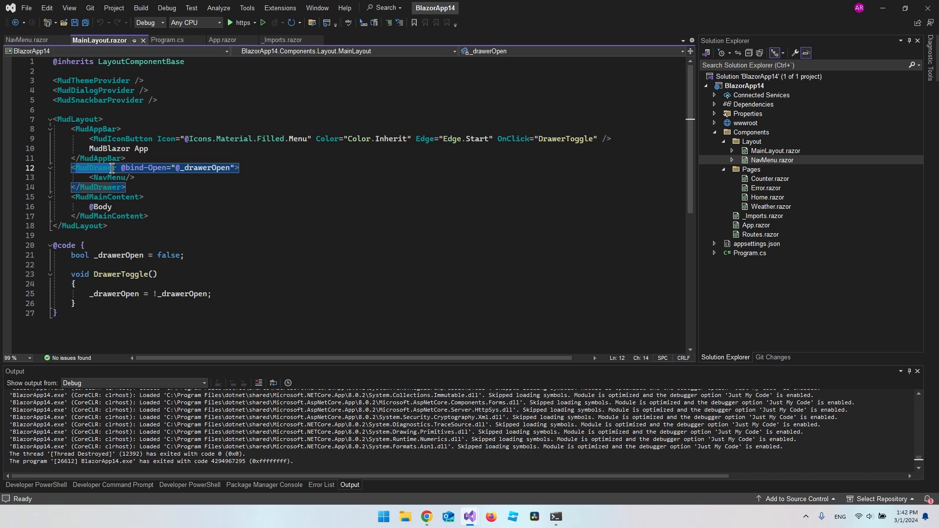
click(242, 168)
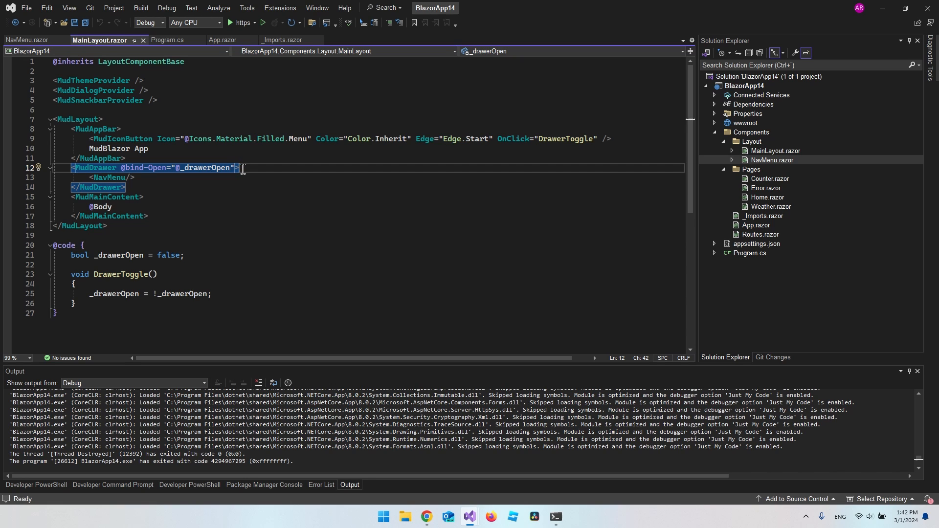
key(Enter)
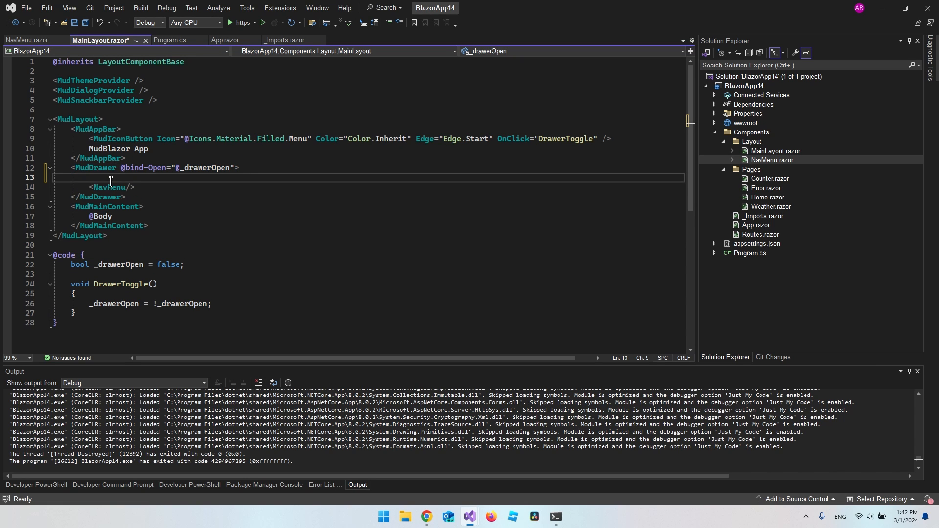
text(<MudDrawerHeader>)
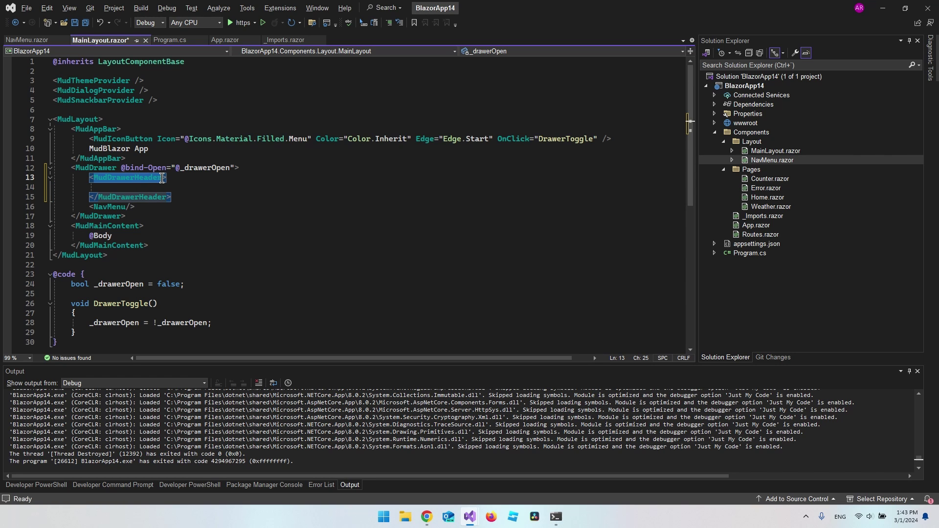
mouse_move(155, 181)
text(<MudDrawerContainer>)
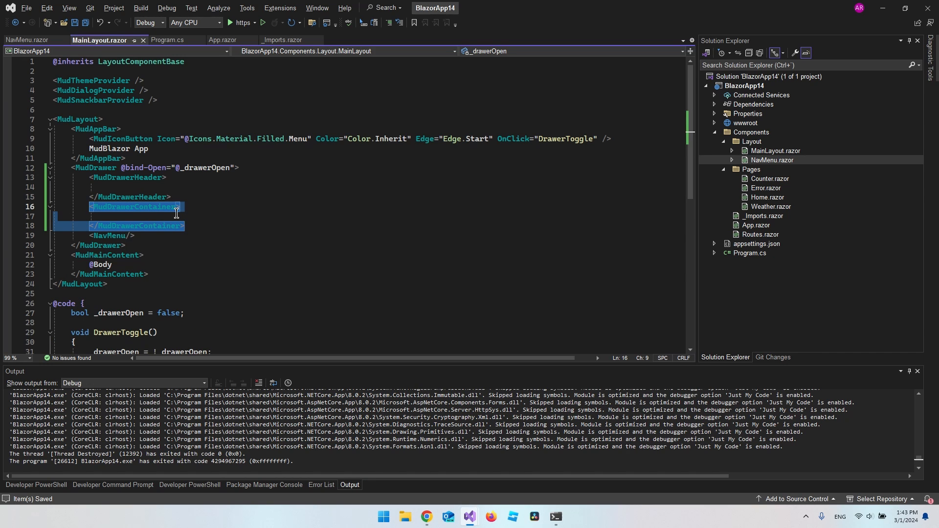
click(102, 236)
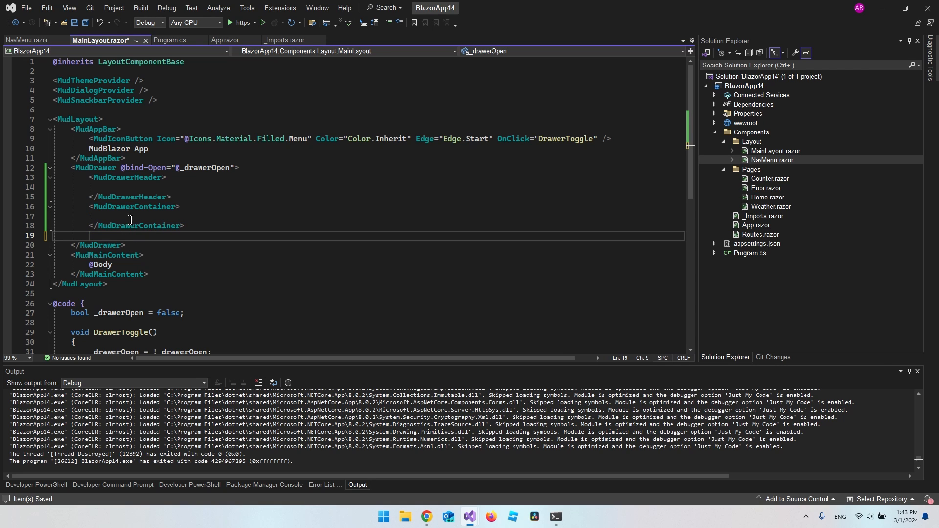
text(<NavMenu />)
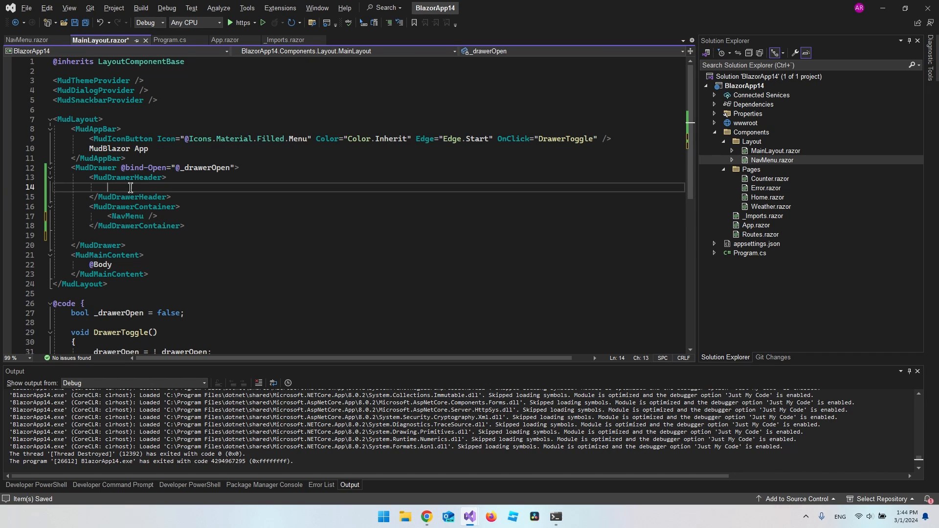
Step: Put an h6 MudText reading 'Application' in the drawer header
text(<MudText></MudText>)
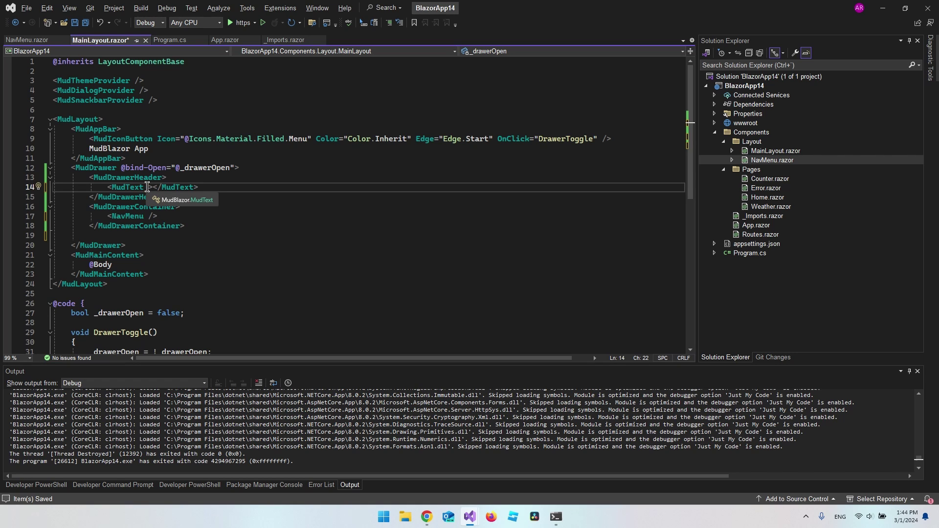
mouse_move(151, 187)
text( Typo="Typo.h6)
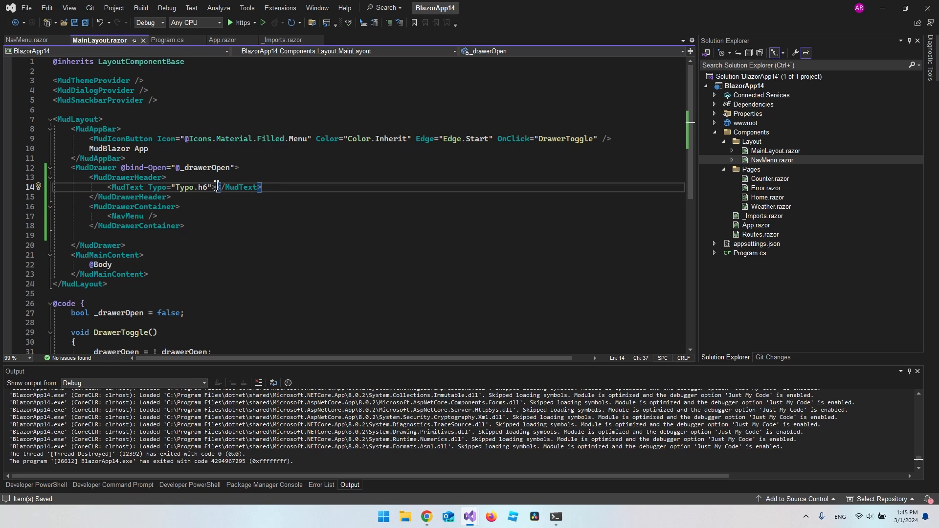
text(A)
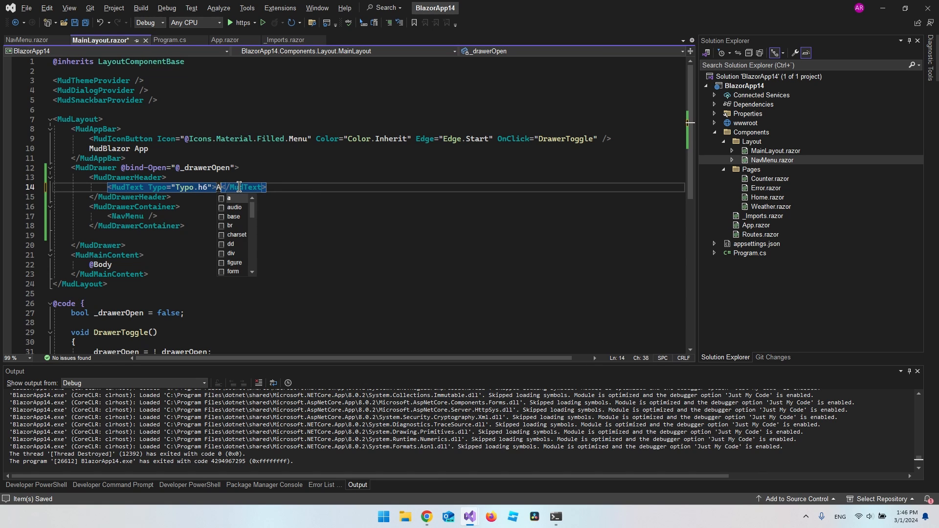
text(pplication)
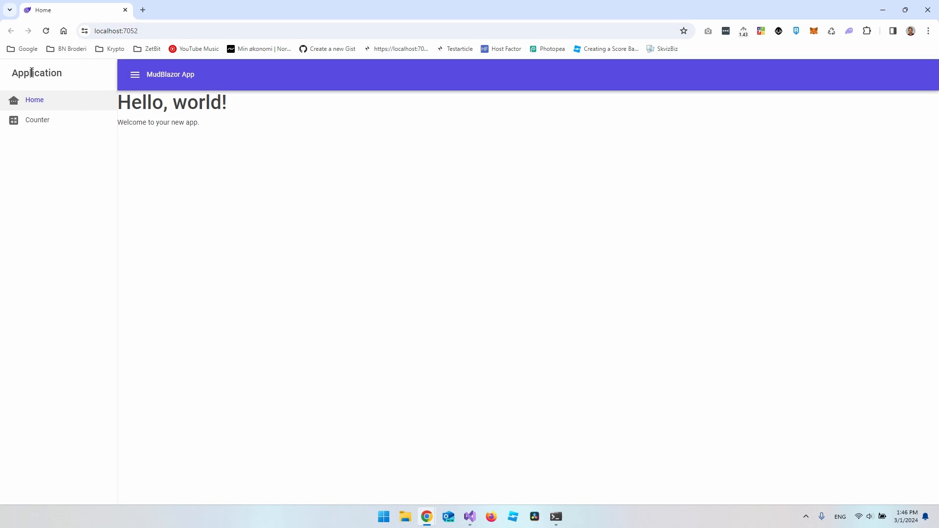
mouse_move(52, 79)
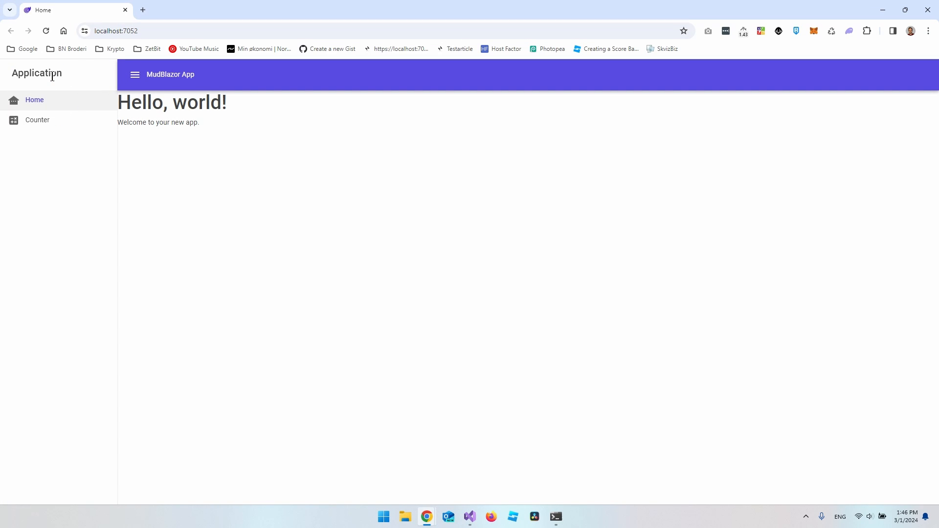
mouse_move(7, 72)
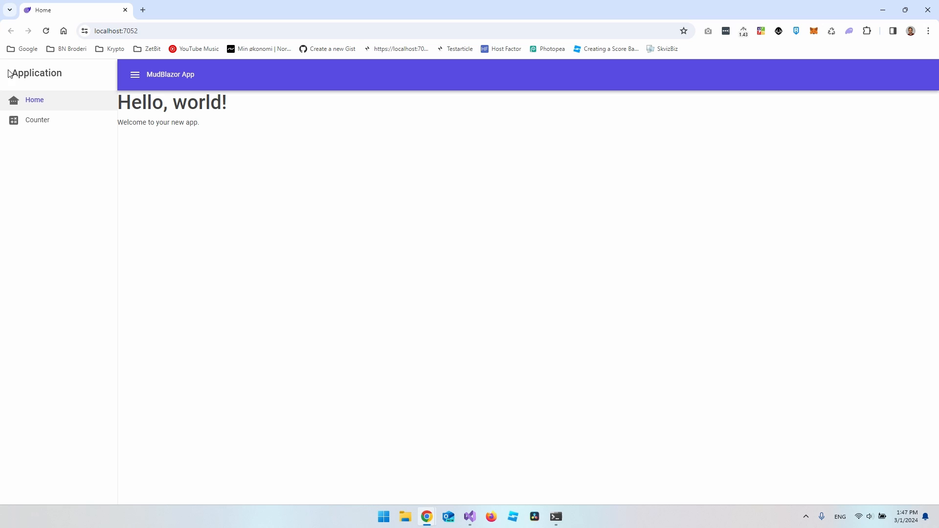
Step: Select the Application header word in the running app, then return to the layout code
double_click(37, 73)
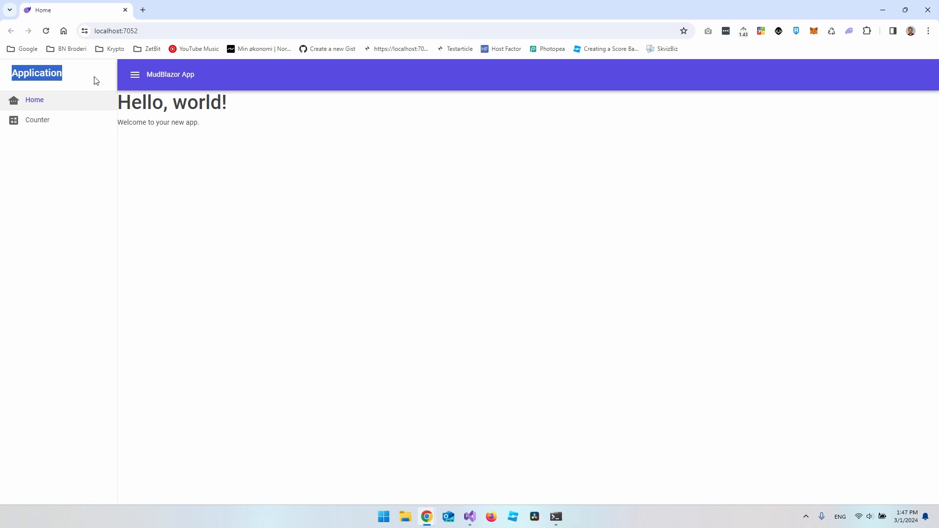
mouse_move(31, 132)
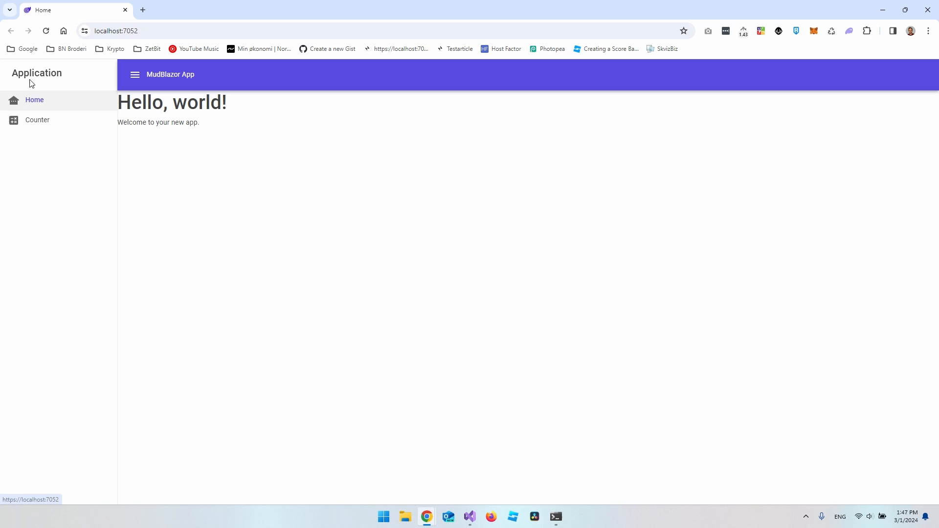
double_click(37, 72)
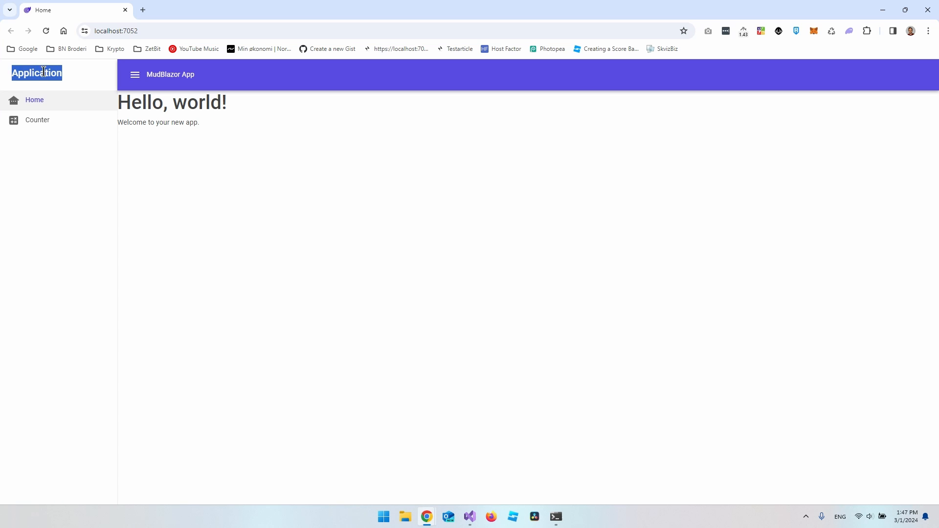
click(471, 517)
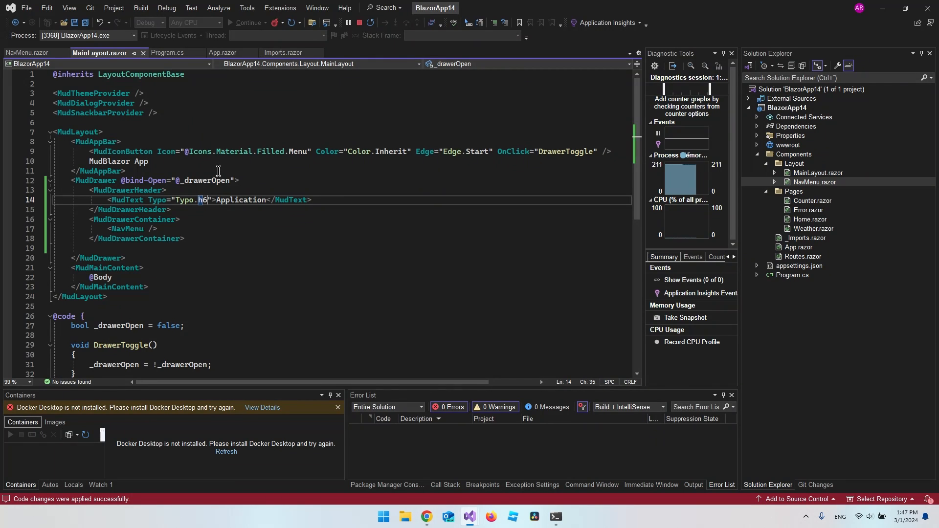
Step: Change the drawer header typography from h6 to h1 and apply it to the running app
text(1)
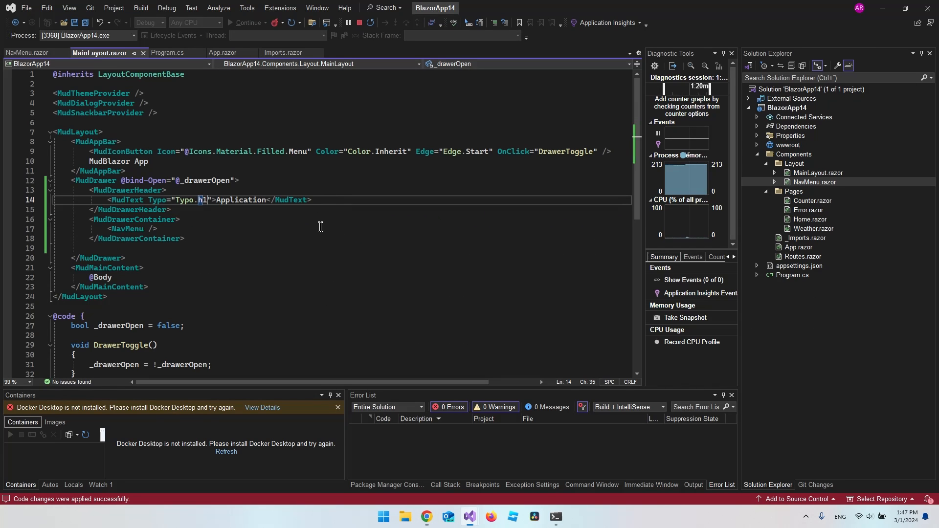
key(Backspace)
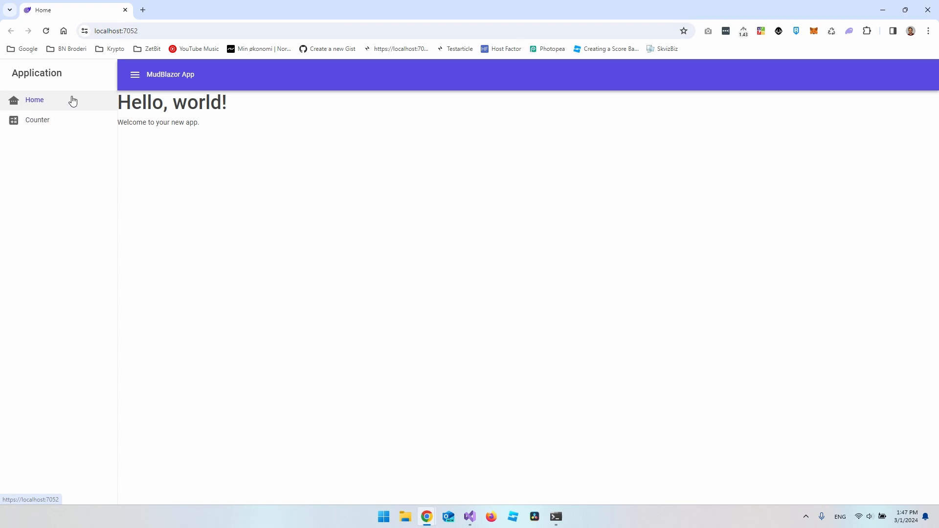
mouse_move(68, 117)
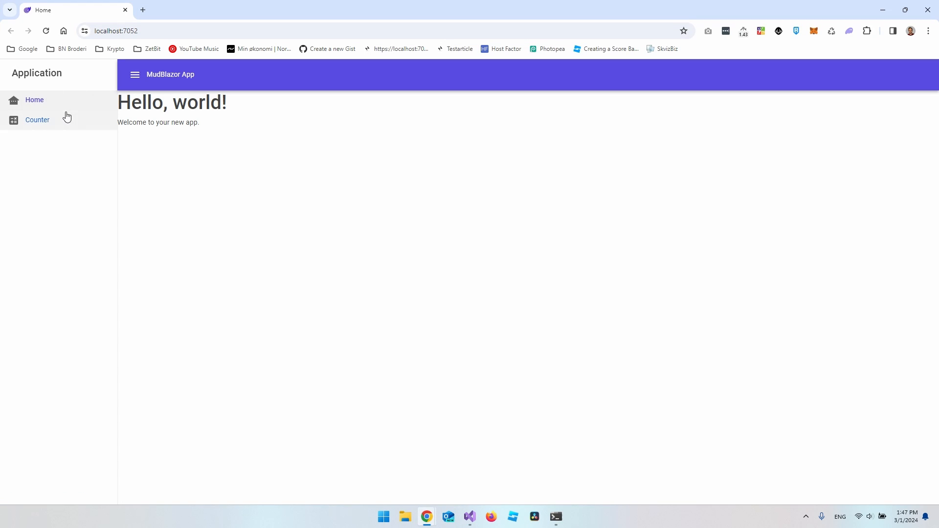
mouse_move(118, 165)
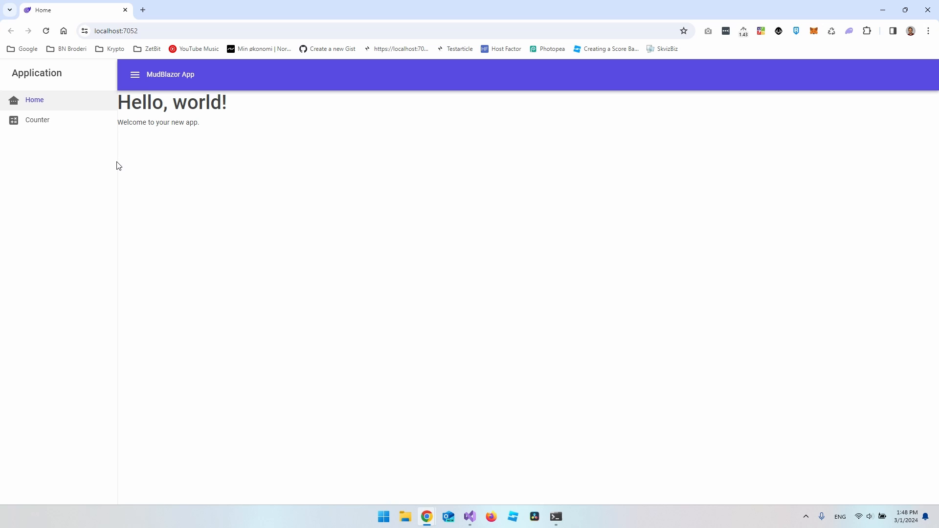
mouse_move(122, 143)
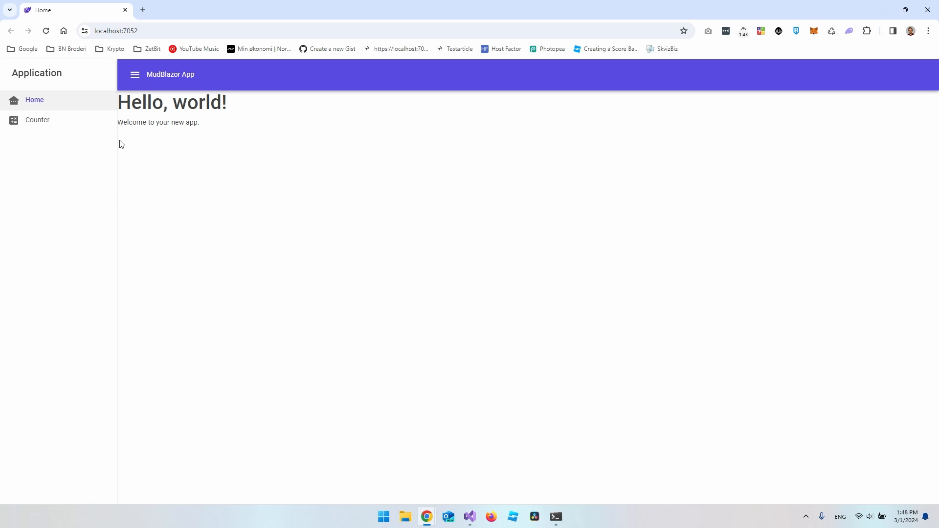
mouse_move(122, 182)
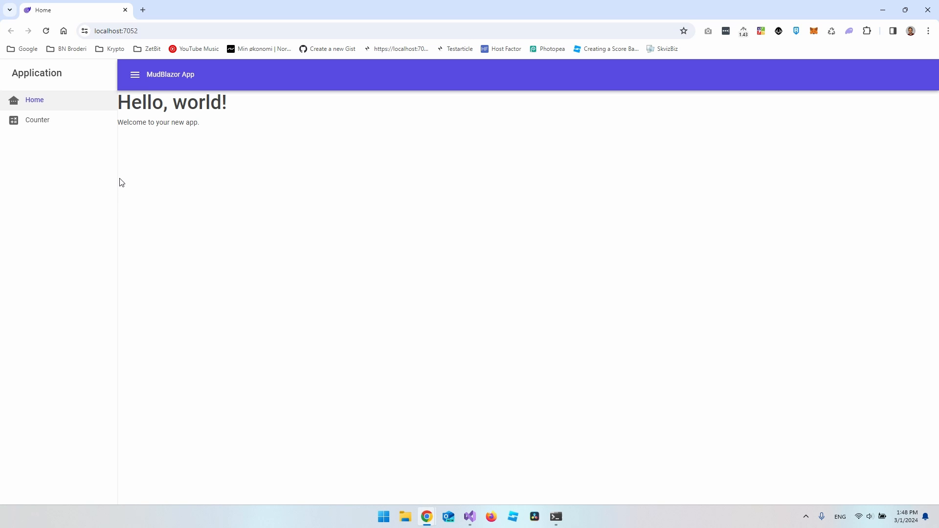
mouse_move(111, 166)
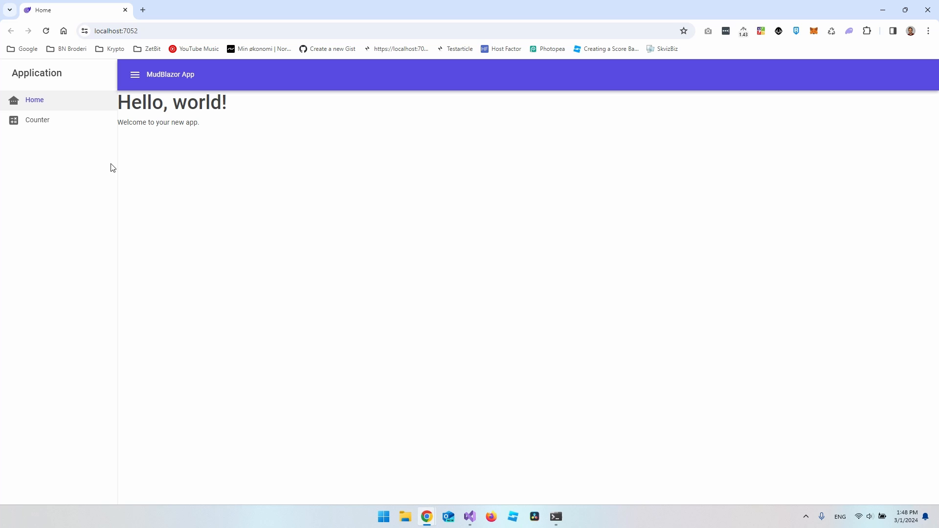
mouse_move(121, 161)
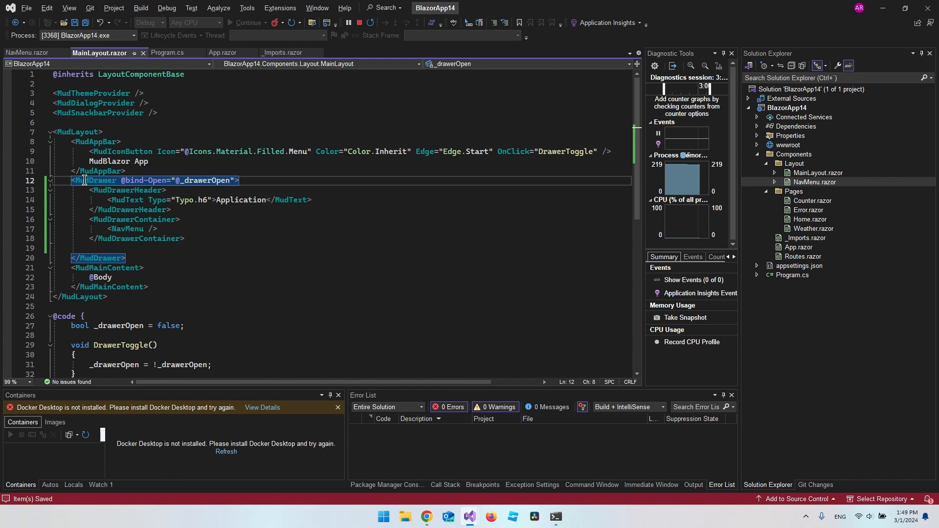
Step: Give the MudDrawer an Elevation="20" attribute
click(277, 184)
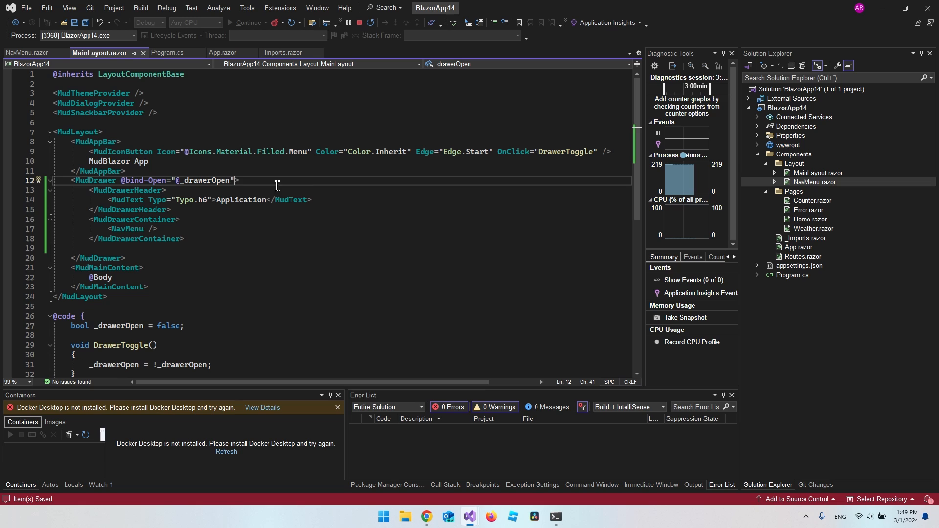
text(Elevation="")
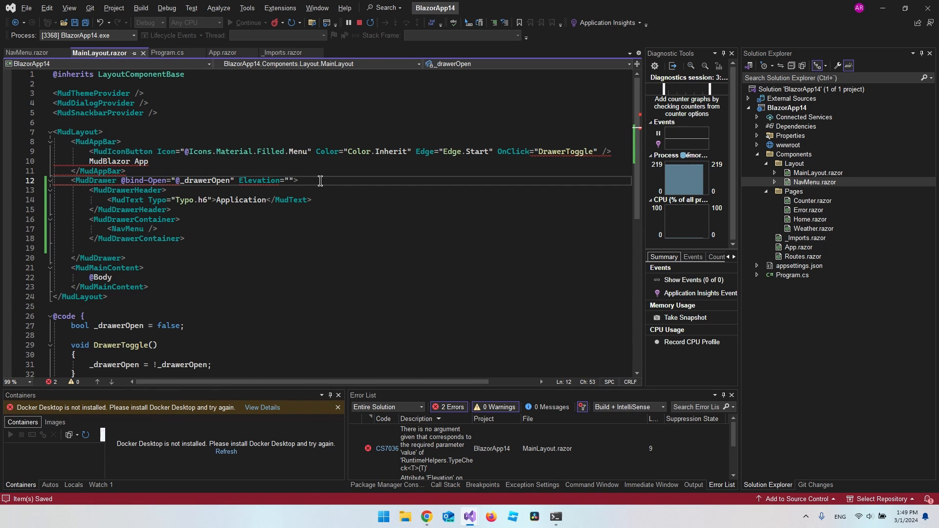
text(20)
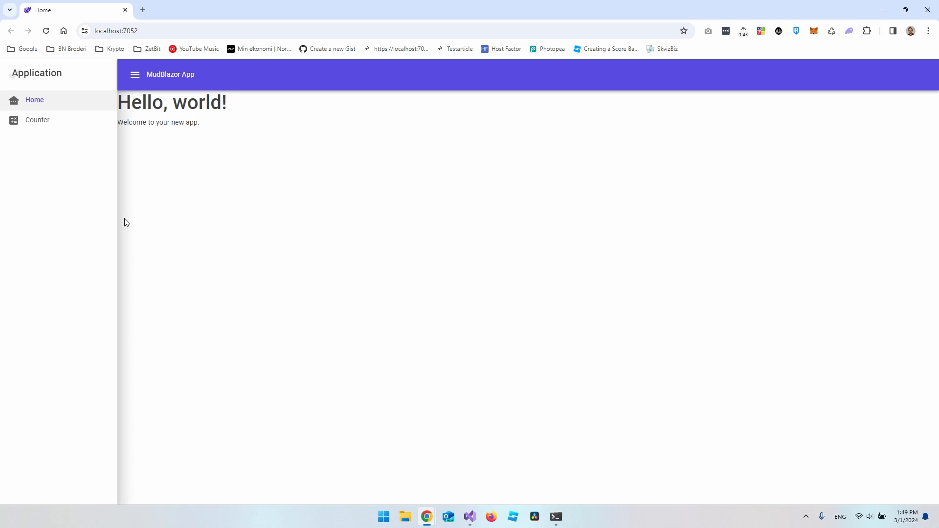
mouse_move(123, 213)
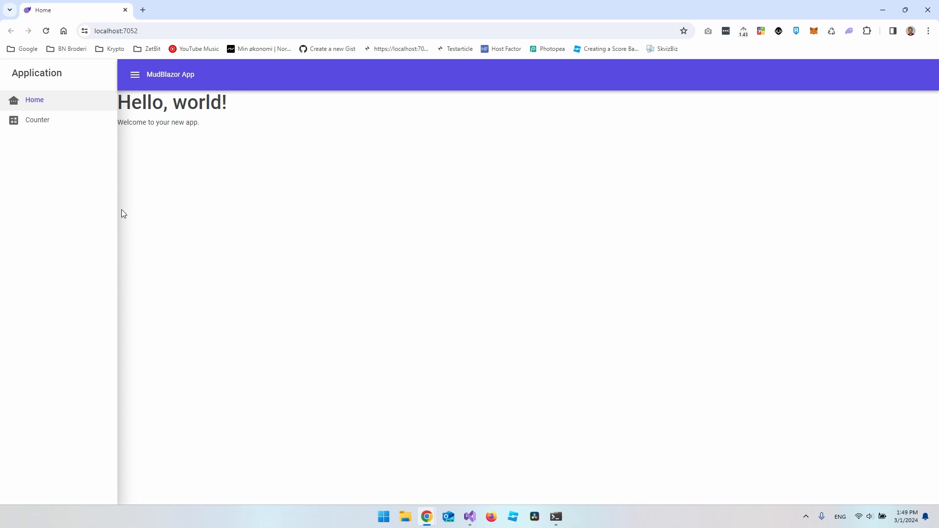
mouse_move(121, 235)
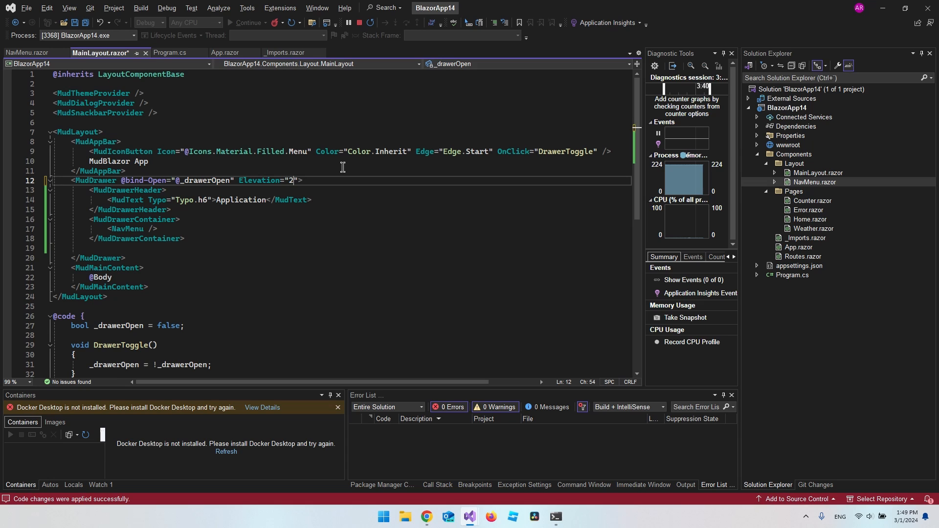
Step: Switch to Chrome and go to mudblazor.com/features/elevation#elevation-levels
key(alt+tab)
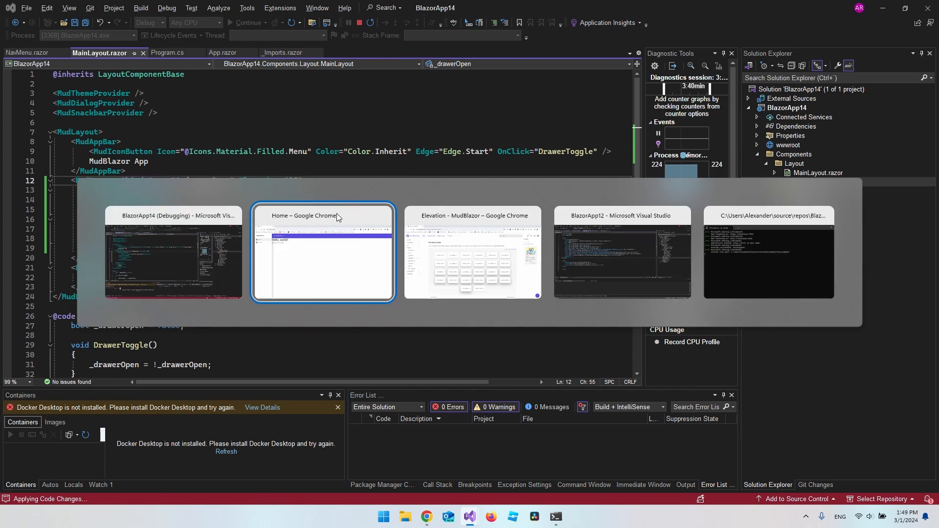
click(323, 262)
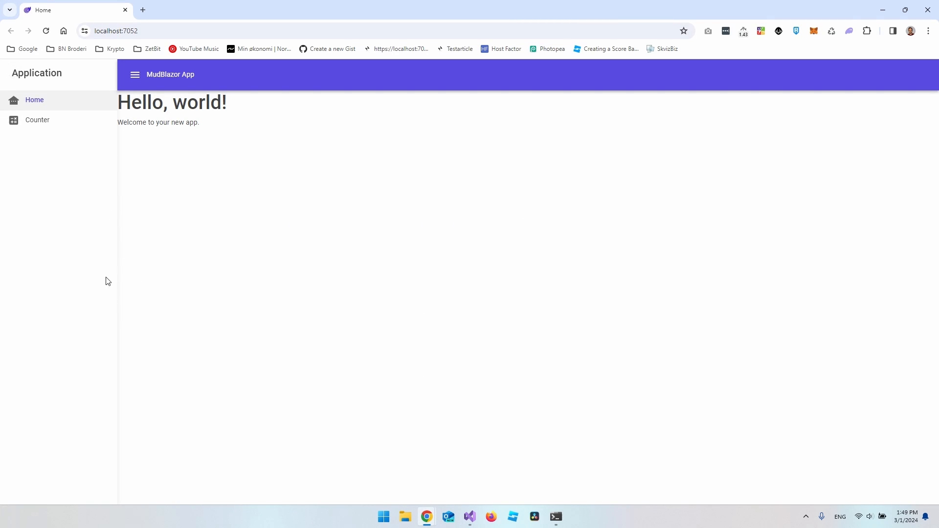
mouse_move(115, 247)
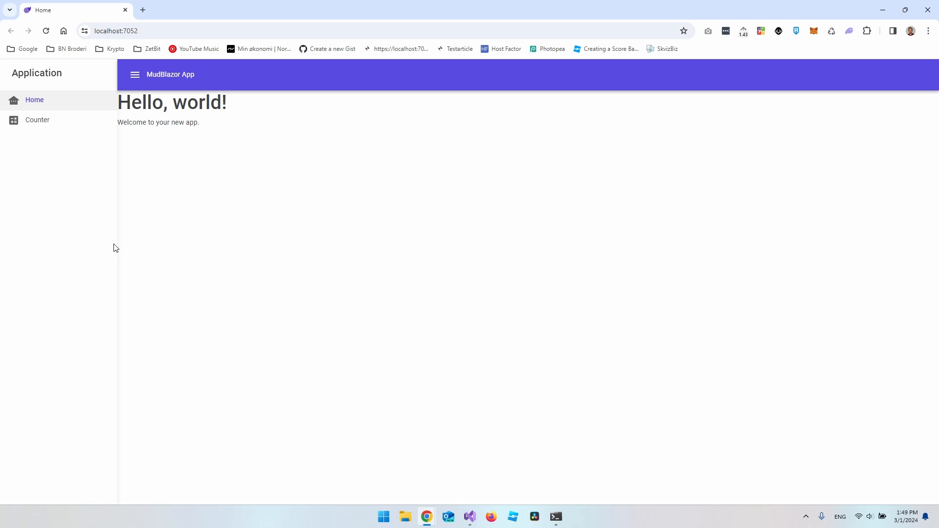
mouse_move(150, 238)
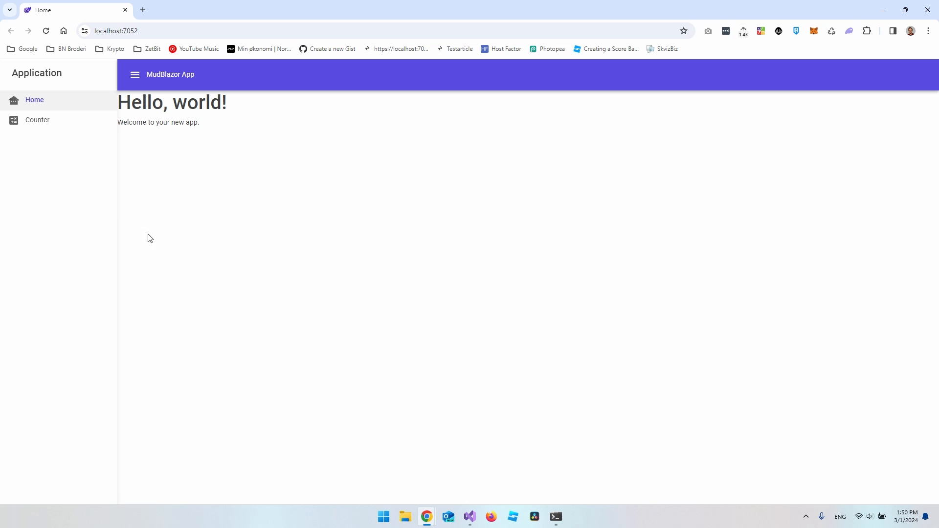
mouse_move(136, 231)
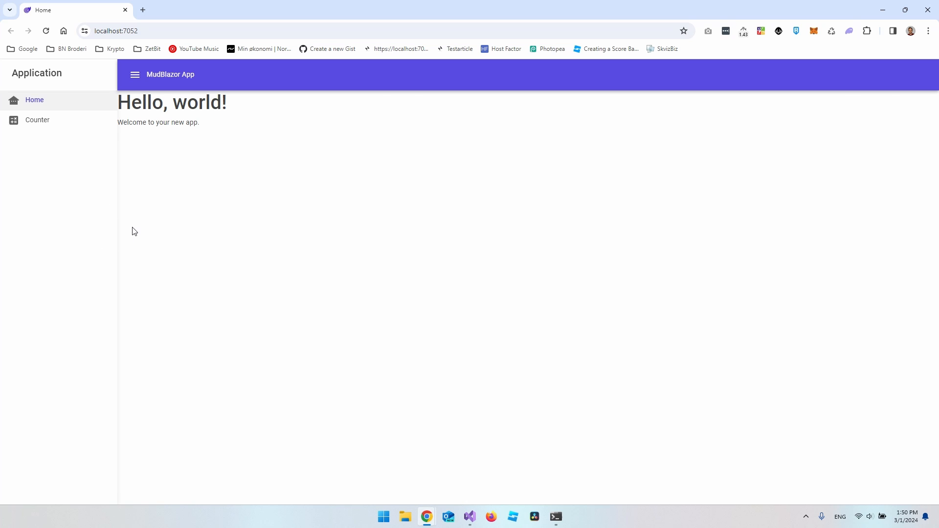
text(mudblazor.com/features/elevation#elevation-levels)
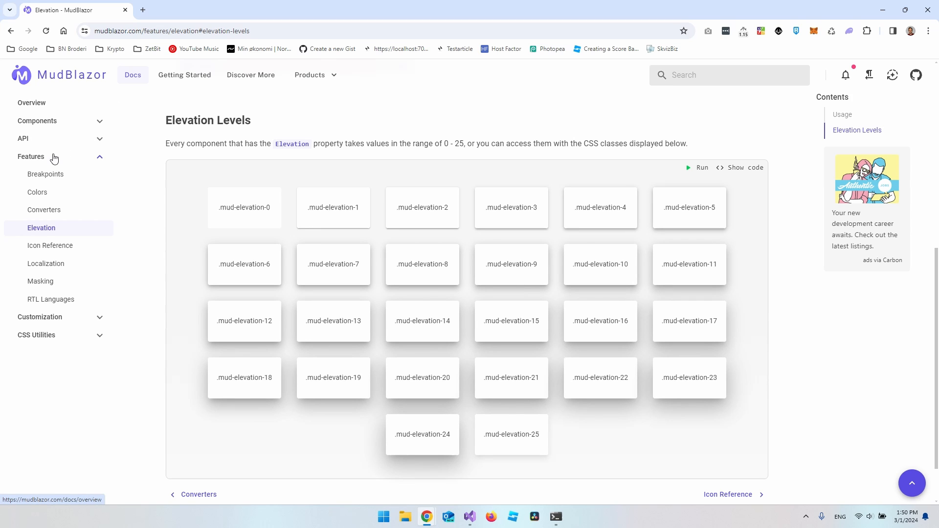
mouse_move(48, 233)
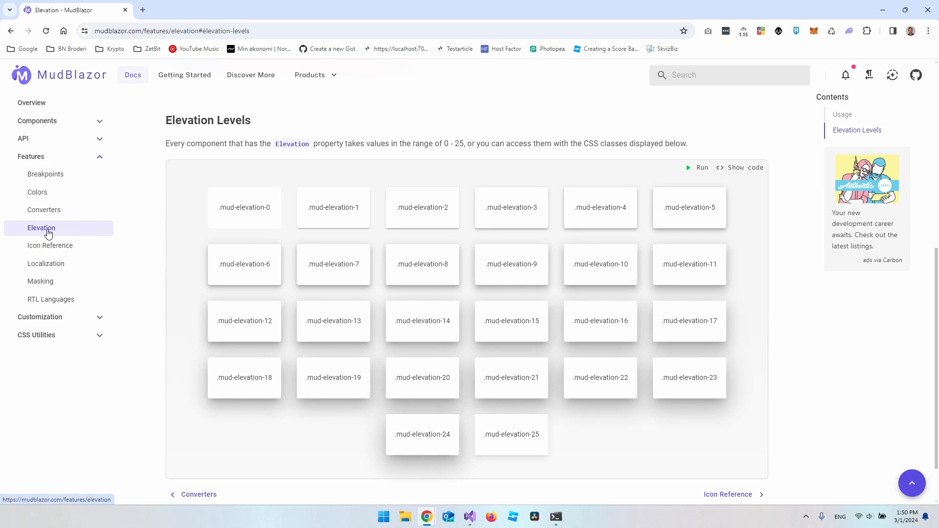
mouse_move(470, 211)
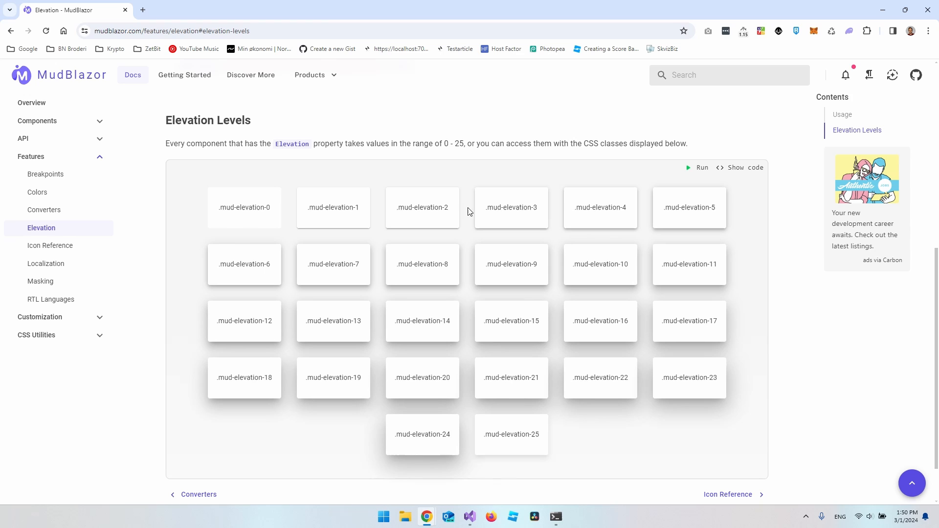
mouse_move(444, 331)
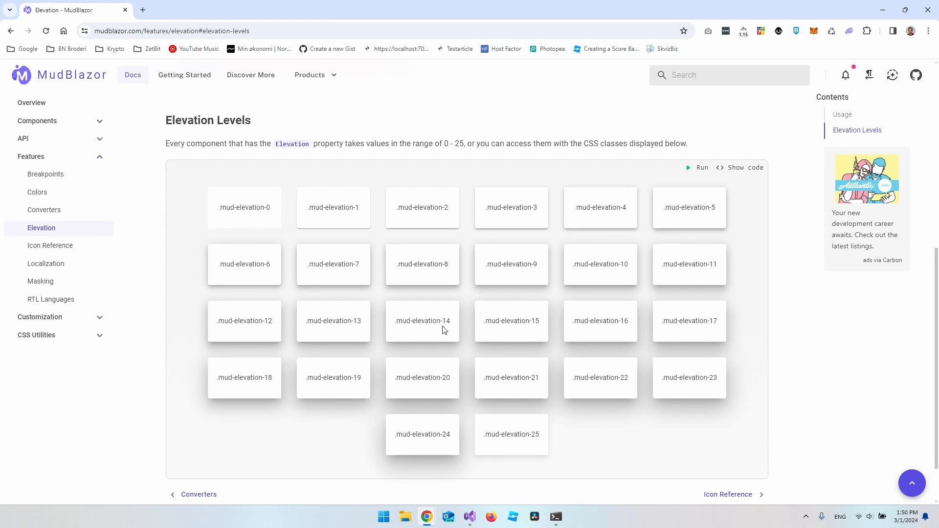
mouse_move(638, 380)
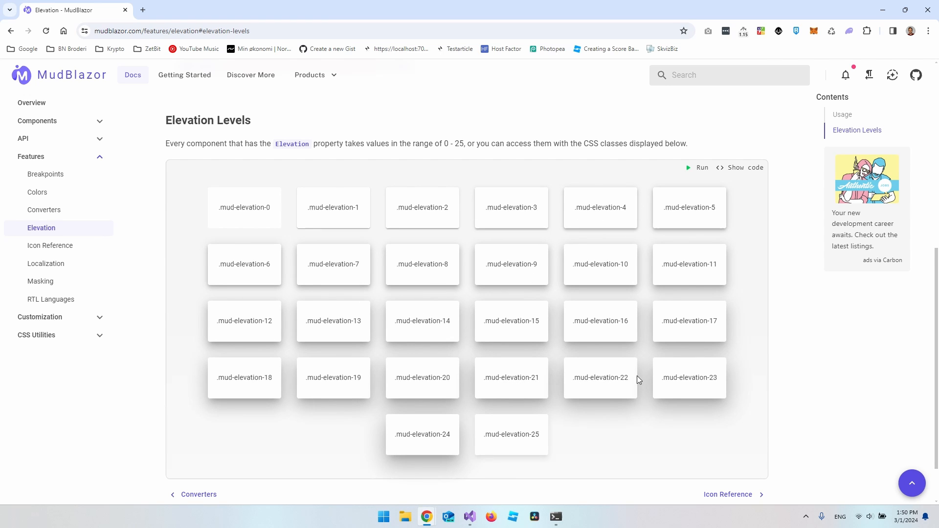
mouse_move(400, 432)
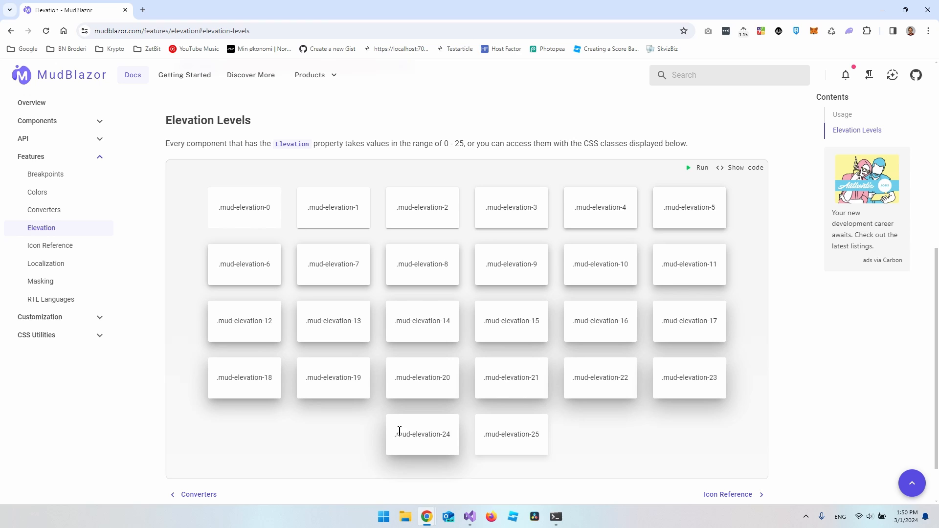
mouse_move(528, 430)
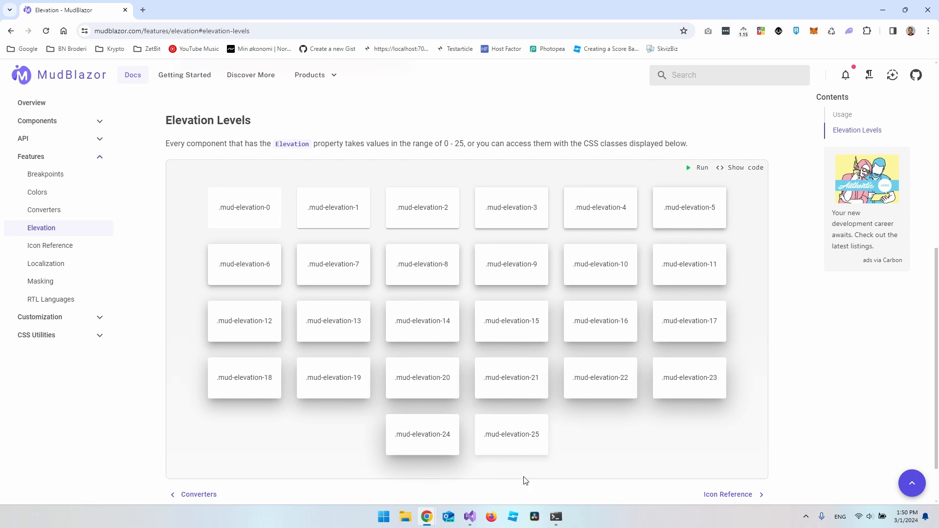
mouse_move(507, 462)
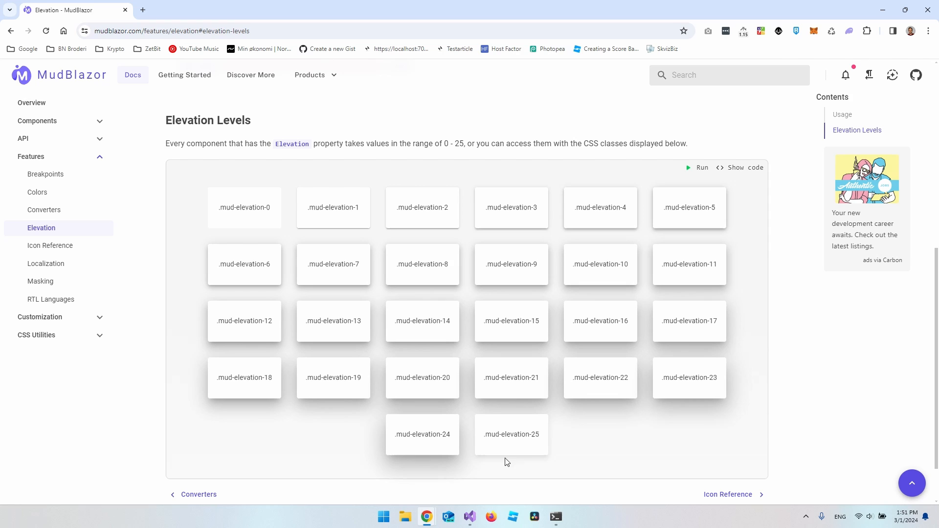
mouse_move(421, 464)
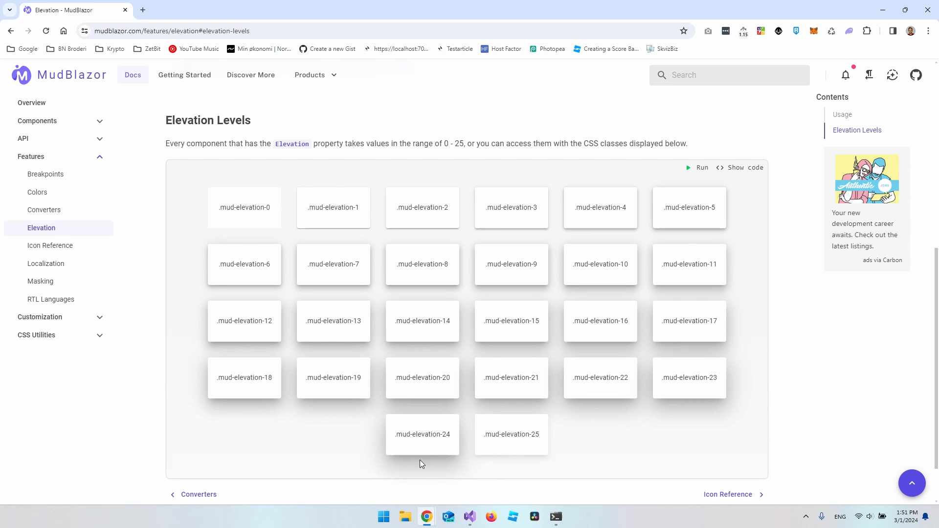
mouse_move(529, 454)
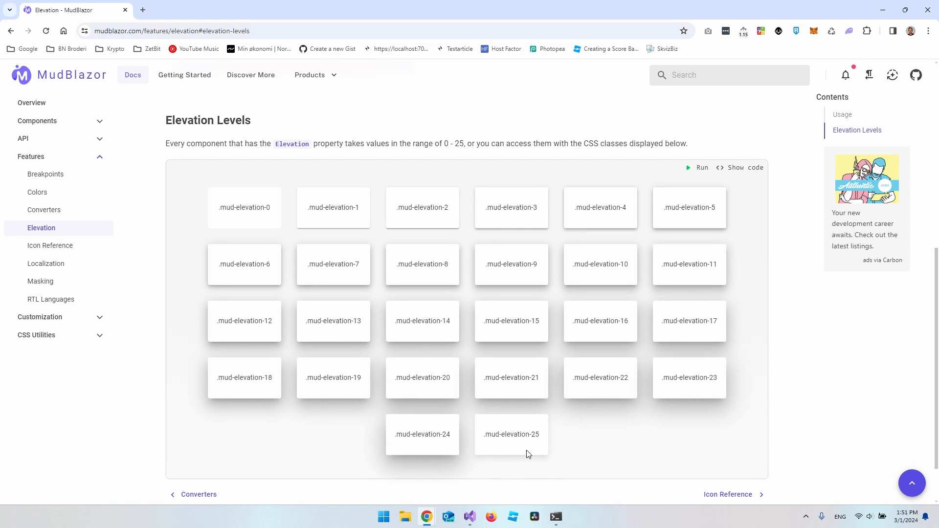
mouse_move(494, 462)
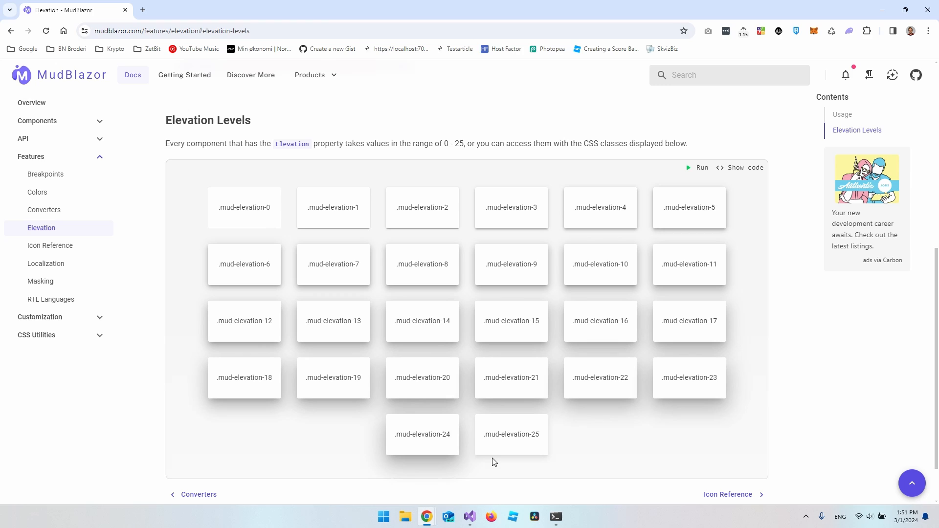
mouse_move(440, 445)
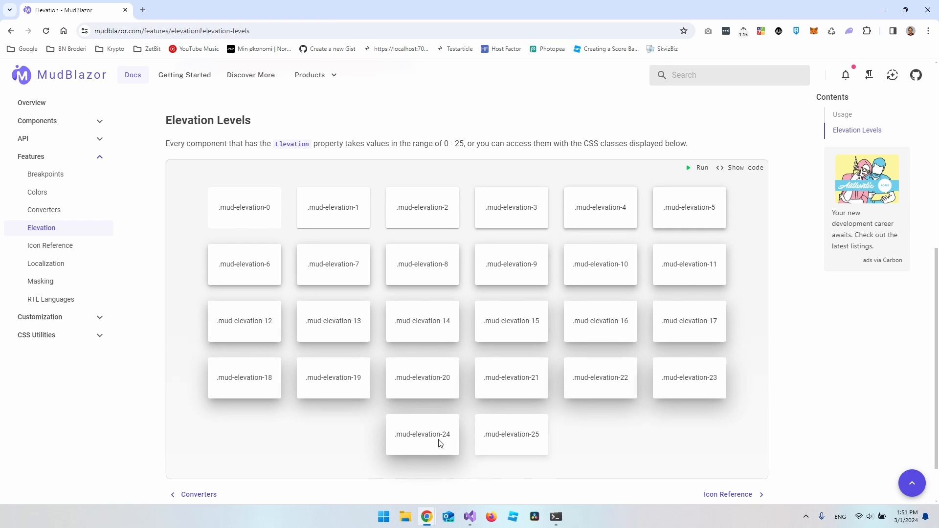
Step: Select the mud-elevation-24 class name among the Elevation Levels samples
double_click(436, 434)
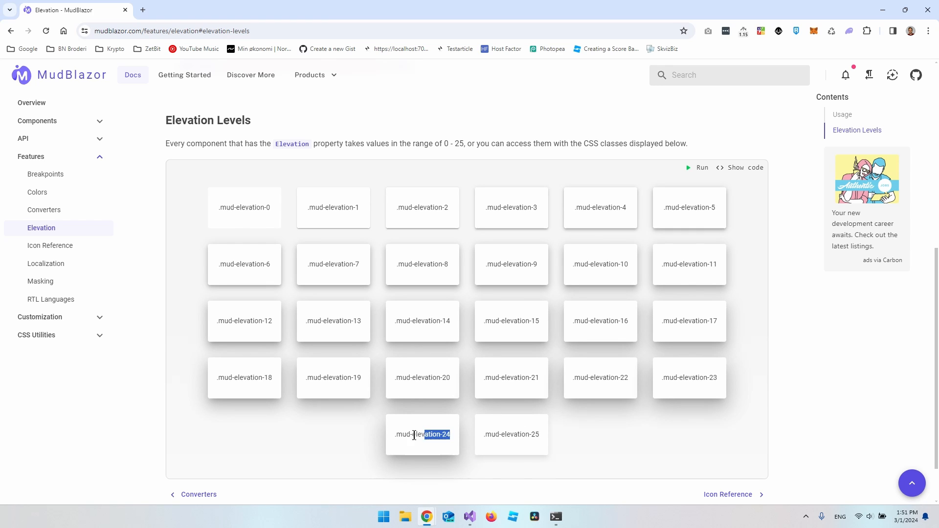
click(425, 462)
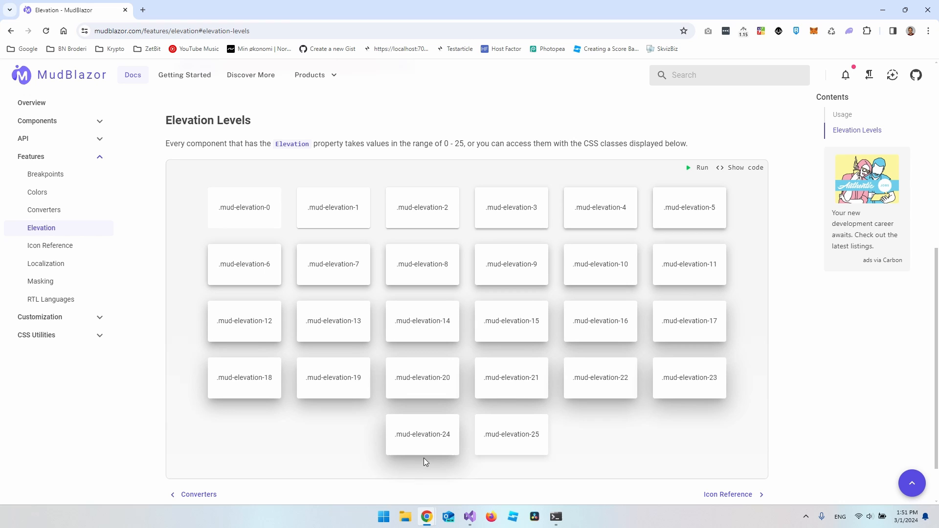
mouse_move(431, 464)
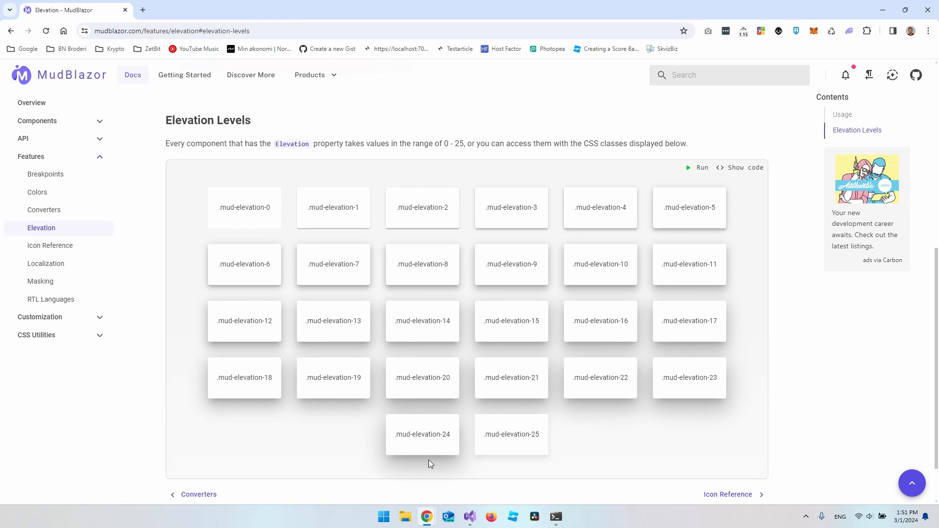
Step: Add Anchor="Anchor.Right" to the MudDrawer after Elevation="25", choosing Right from IntelliSense
click(470, 517)
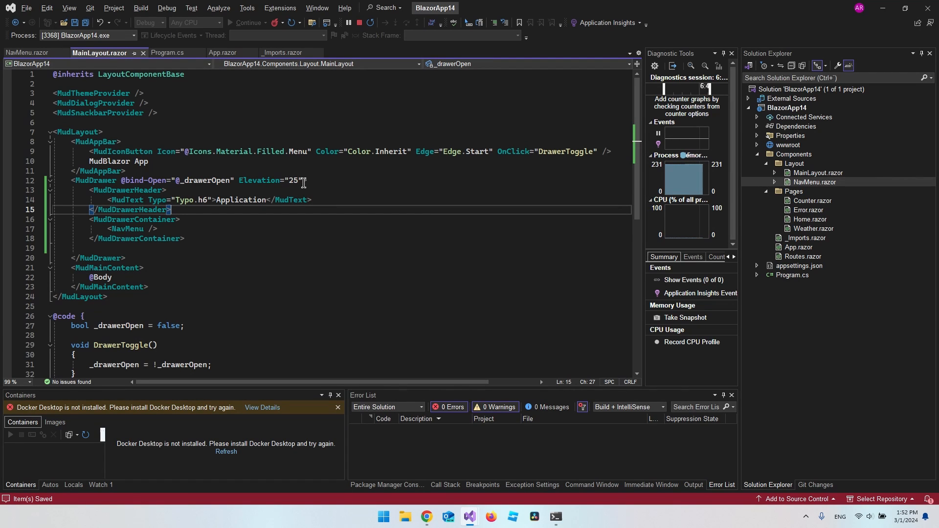
text(Anco)
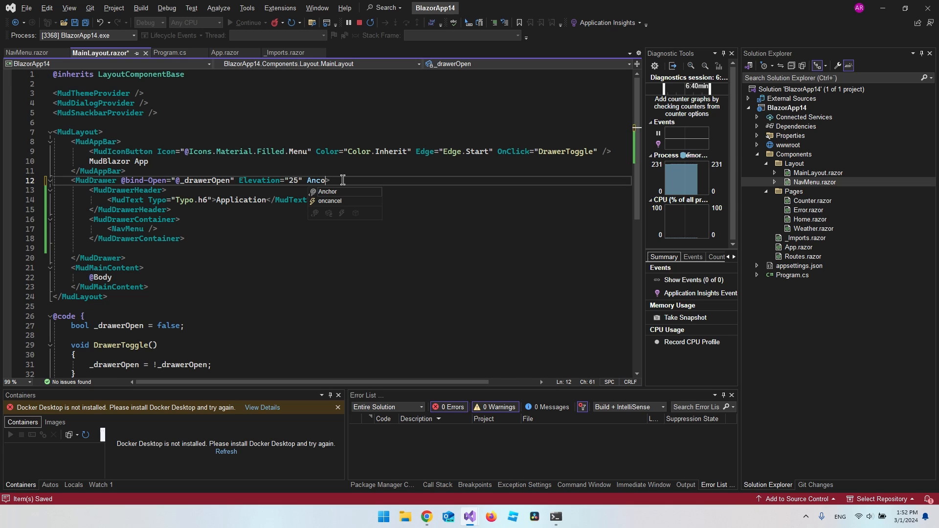
text(=")
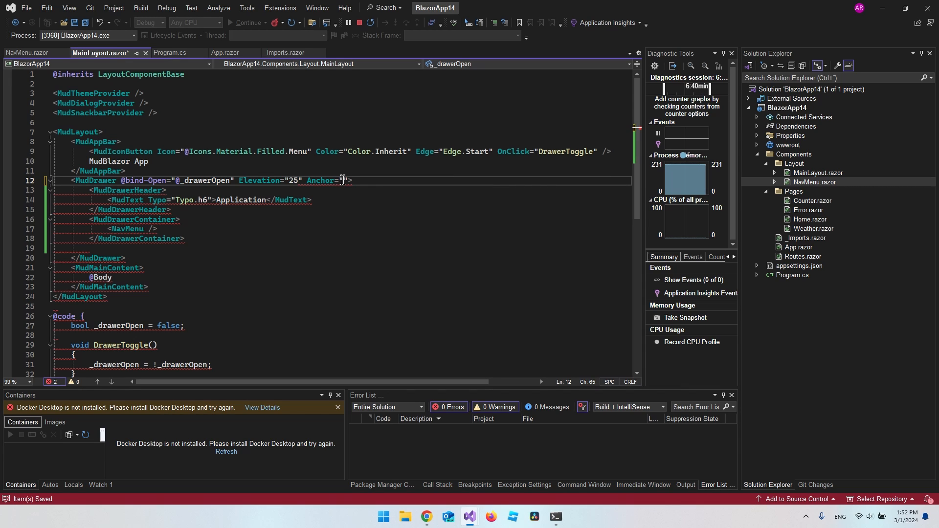
text(an)
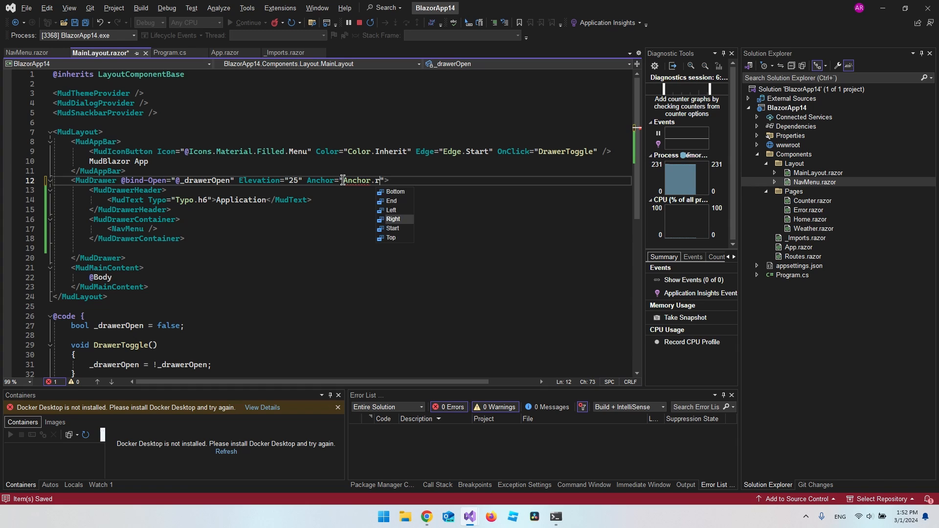
click(394, 219)
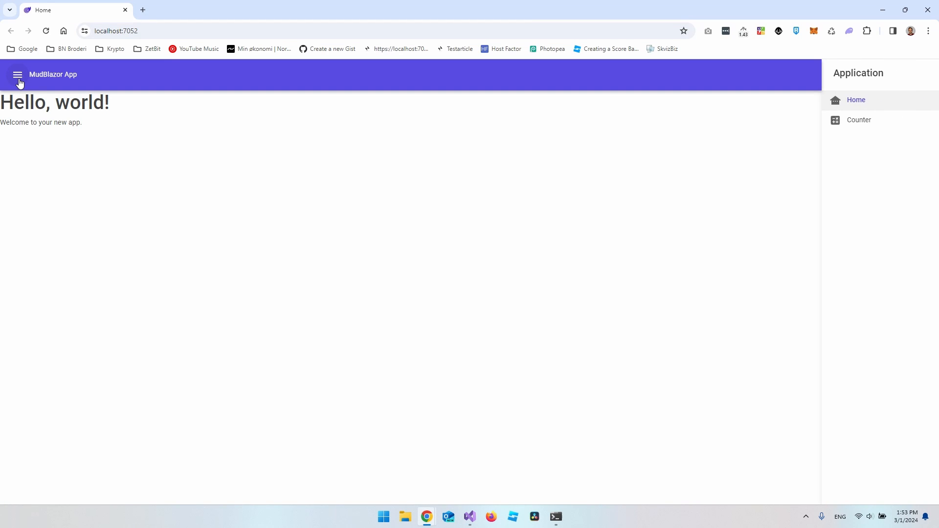
Step: Set the drawer Anchor to Left in MainLayout.razor and reopen it to confirm the left side
click(18, 74)
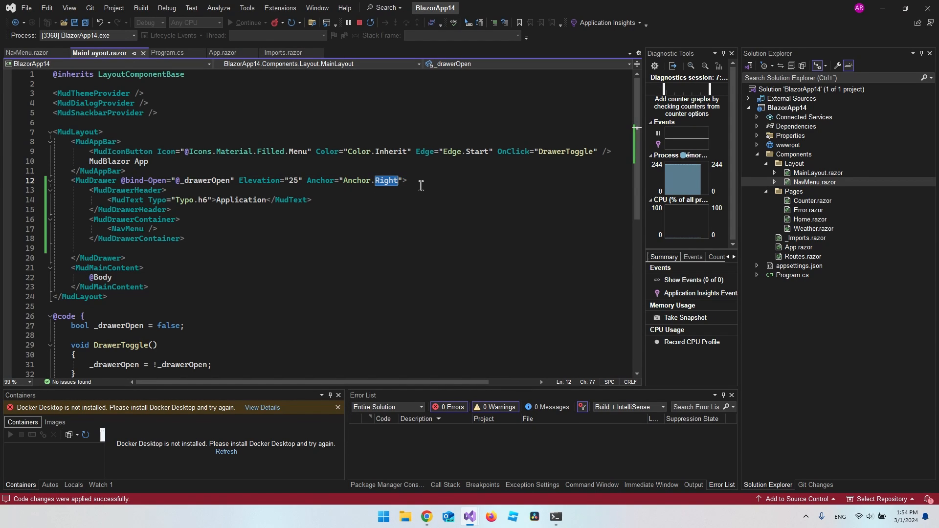
text(Left)
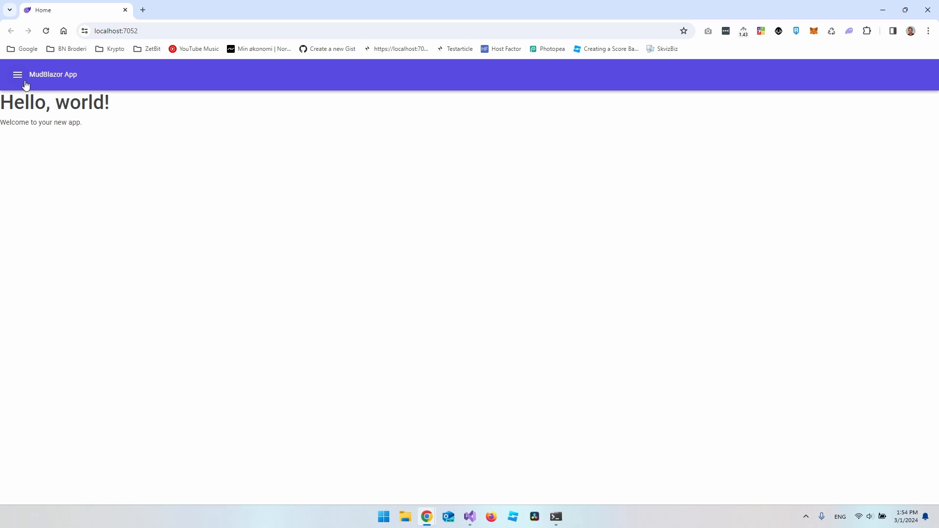
click(17, 75)
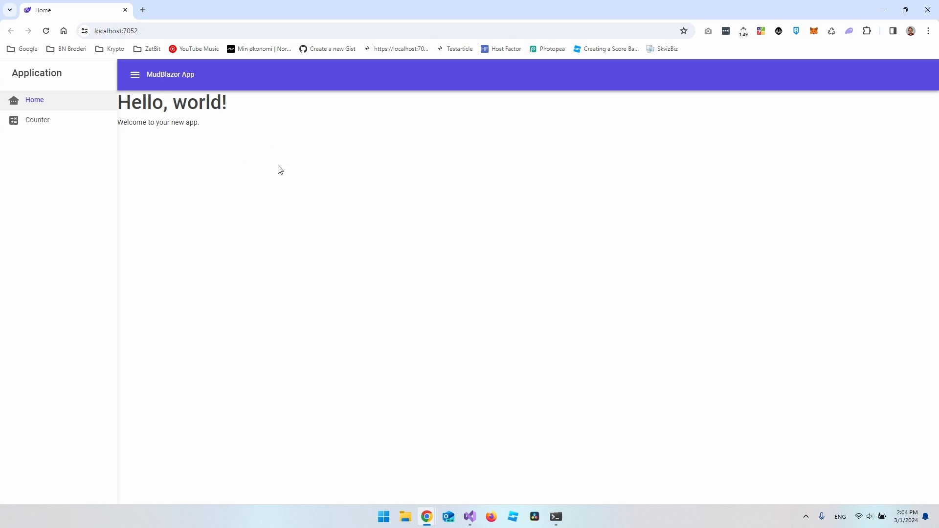
mouse_move(47, 103)
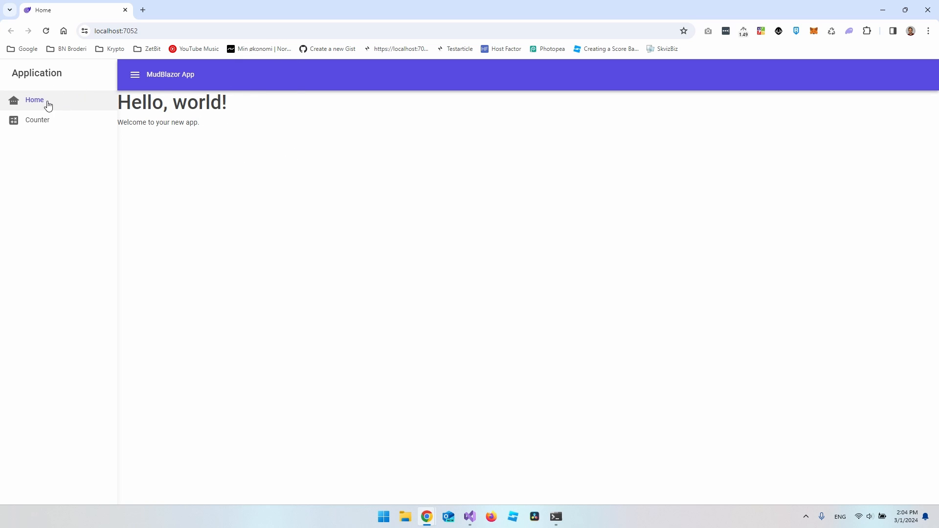
mouse_move(364, 14)
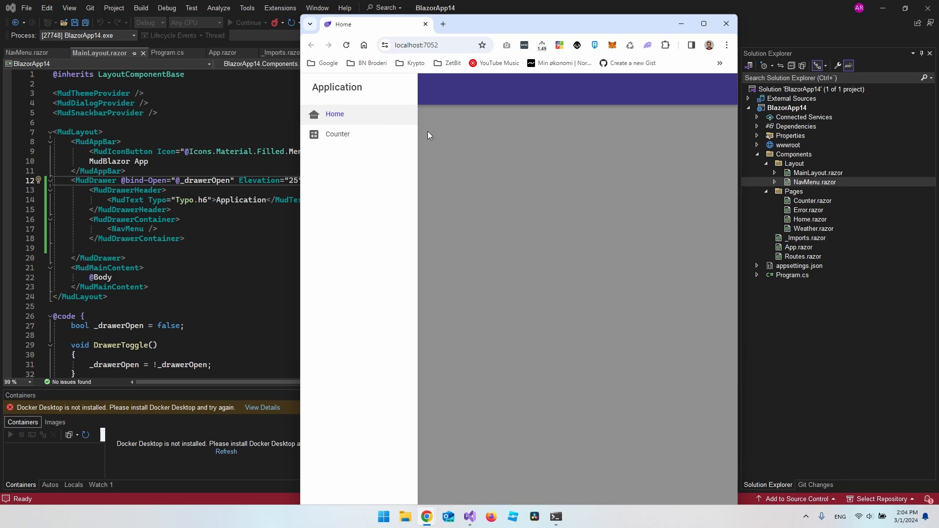
mouse_move(400, 110)
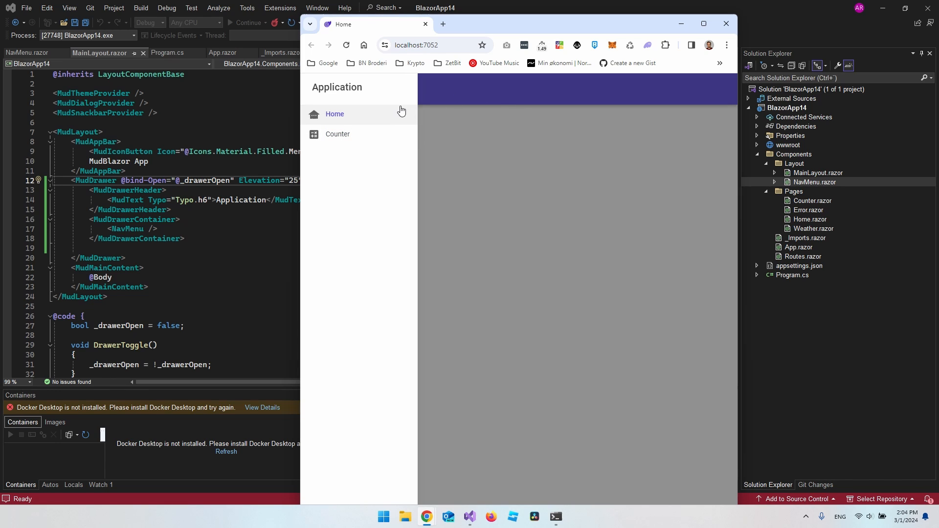
mouse_move(412, 104)
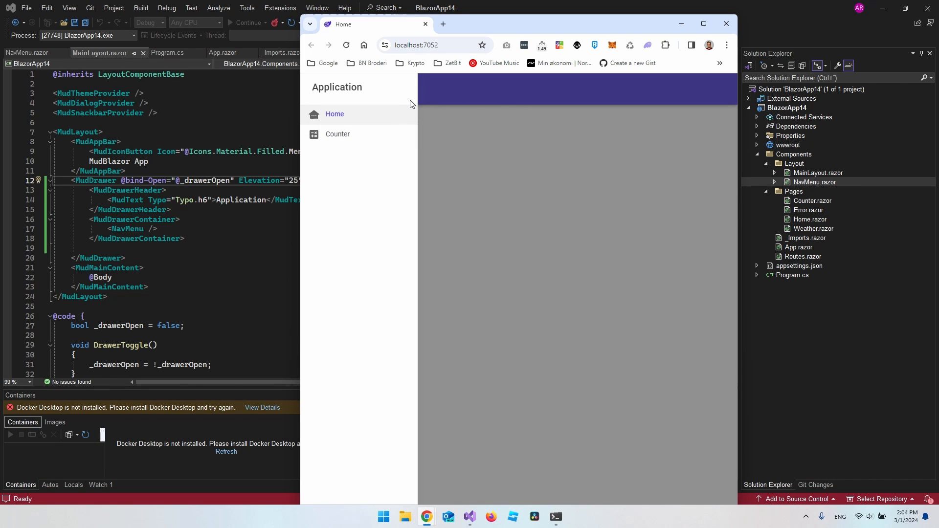
mouse_move(568, 154)
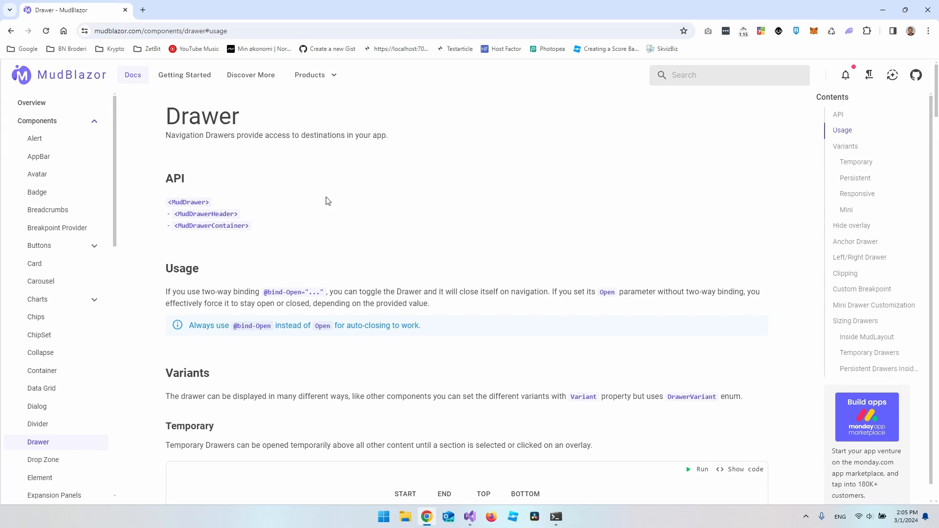
mouse_move(31, 126)
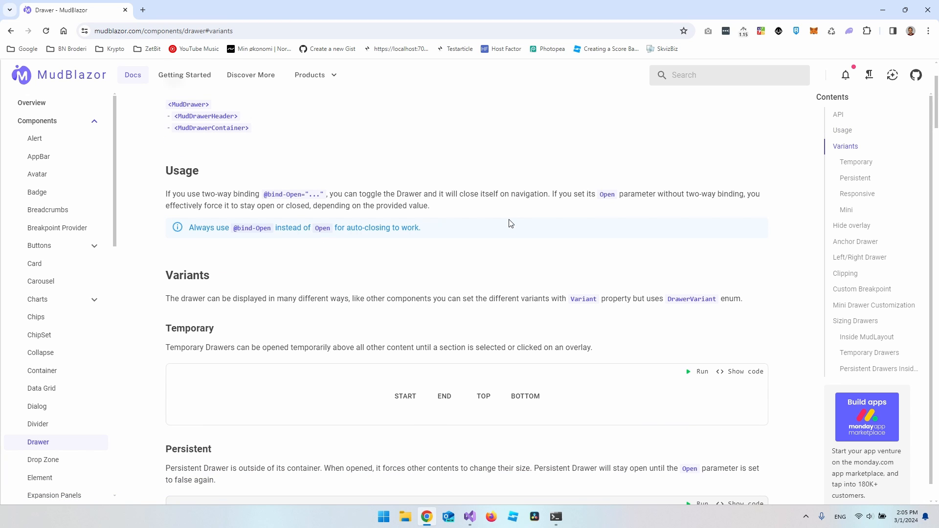
Step: Jump to the Drawer Variants section and reveal the Temporary example's code
click(856, 178)
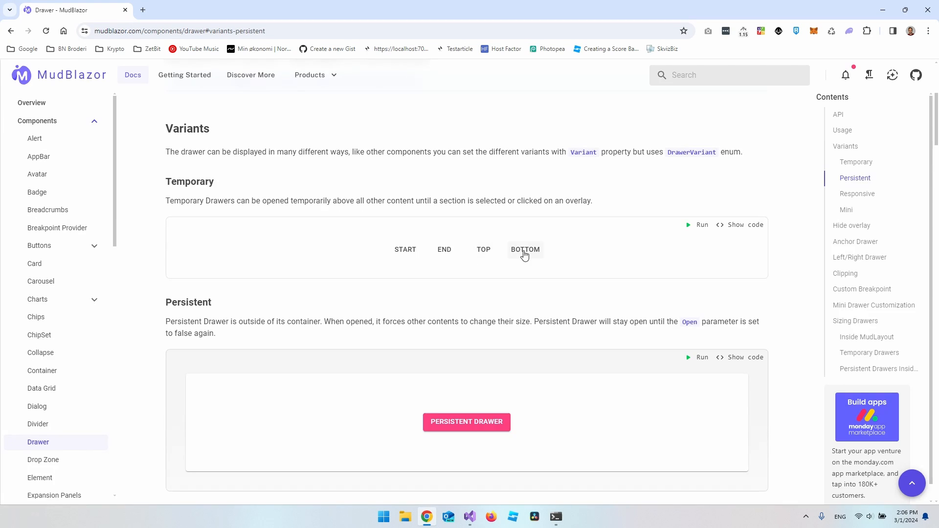
mouse_move(697, 225)
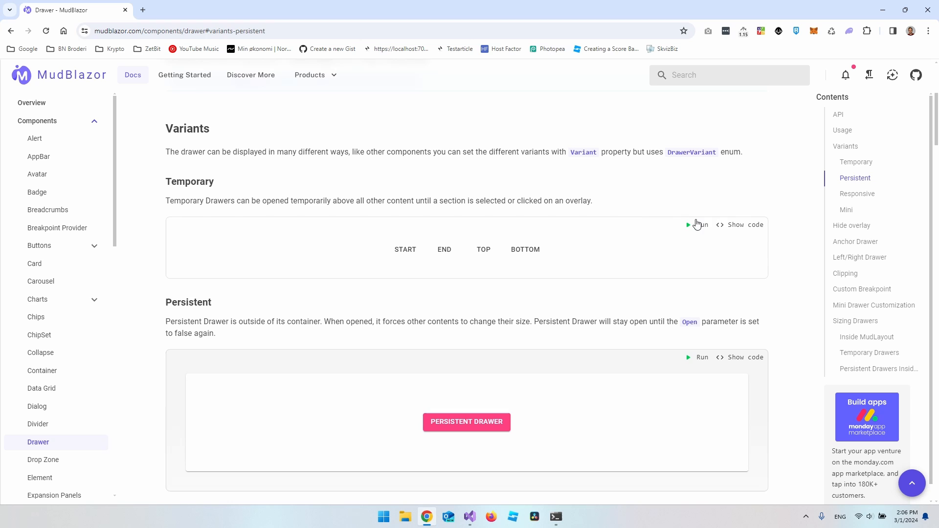
click(744, 225)
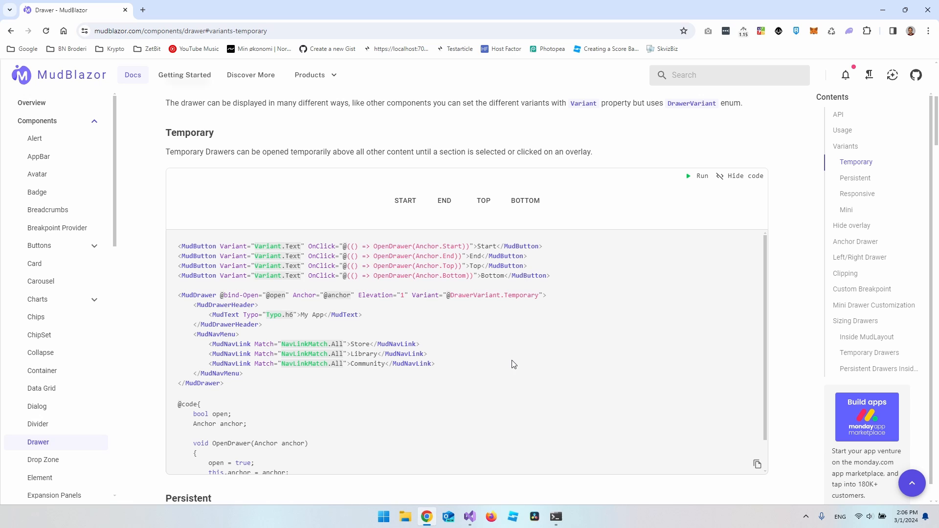
scroll(down, 3)
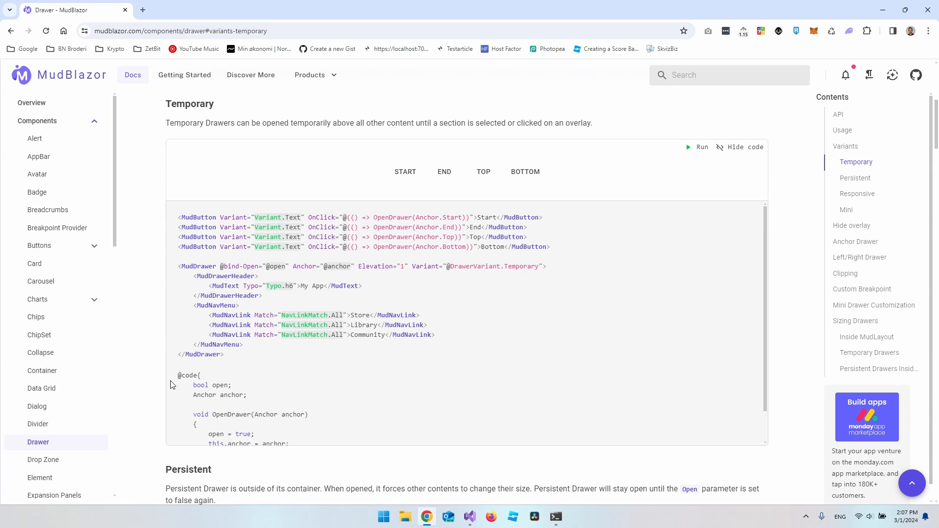
mouse_move(436, 320)
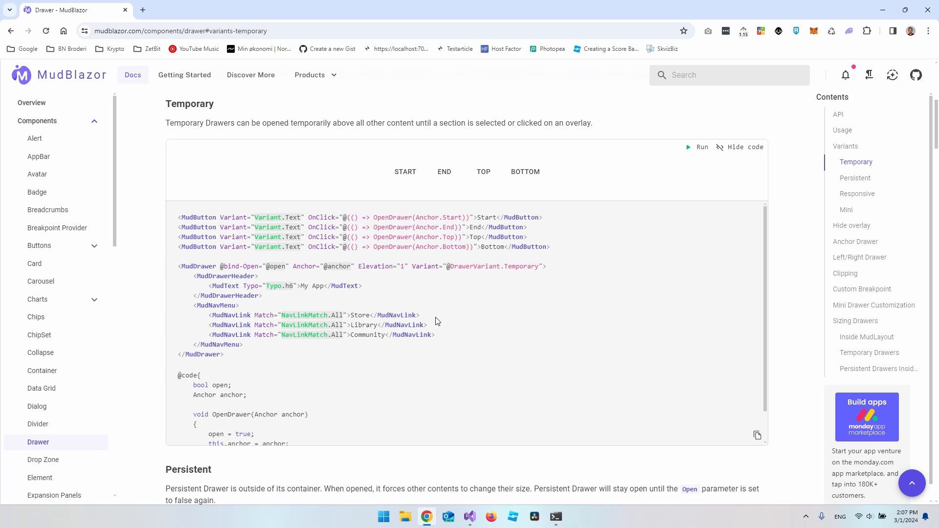
mouse_move(31, 131)
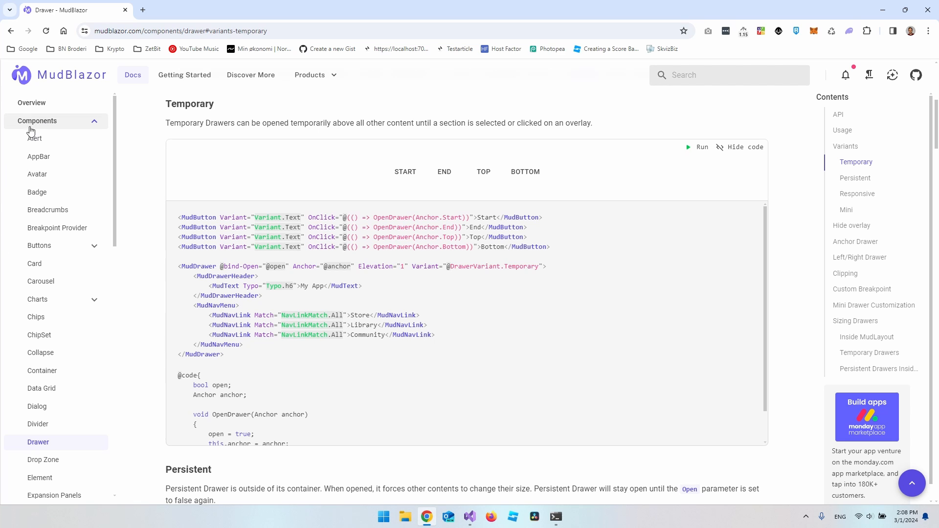
mouse_move(34, 370)
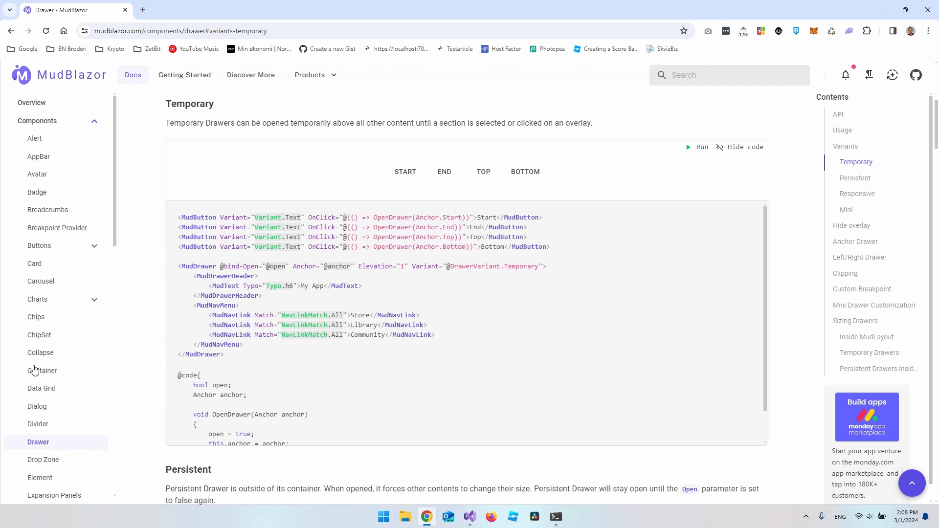
mouse_move(176, 206)
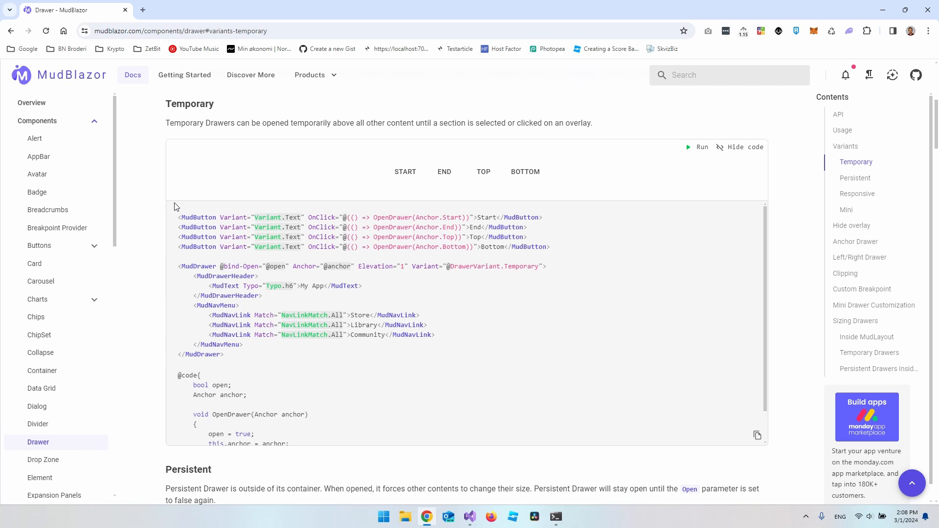
mouse_move(574, 242)
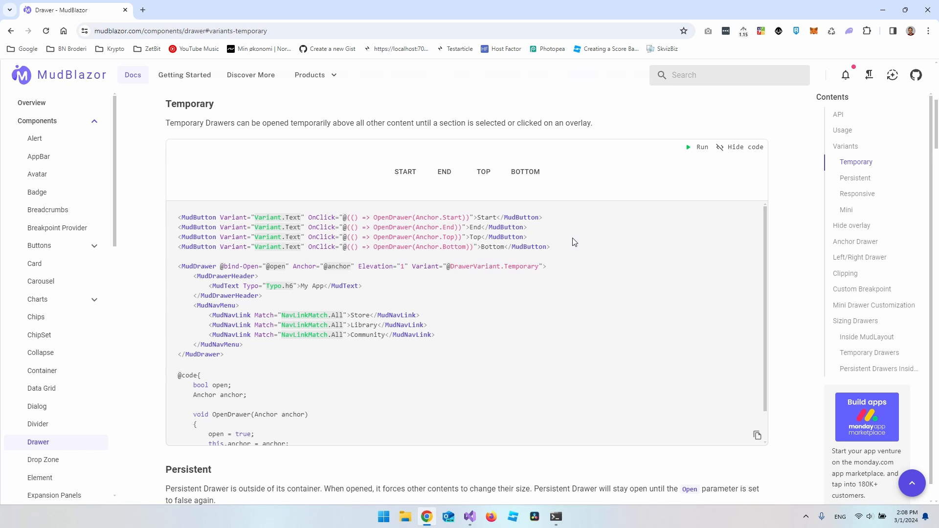